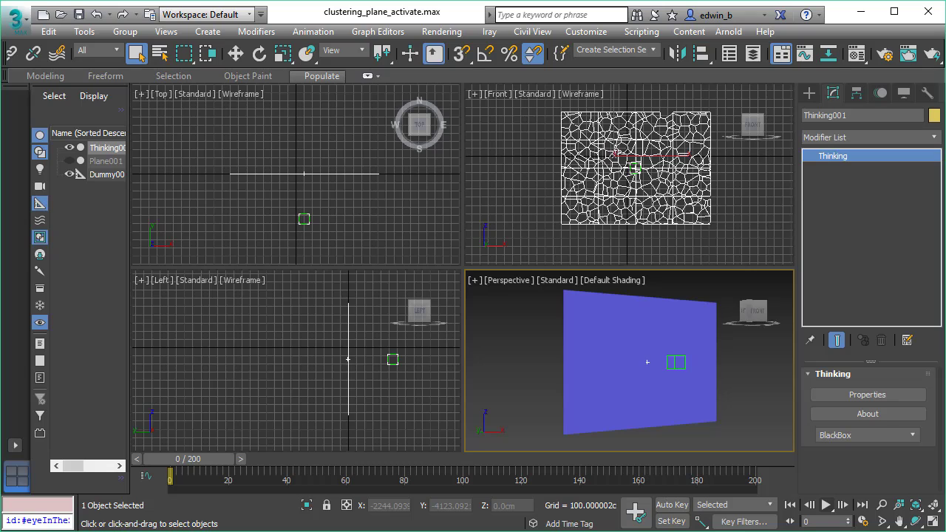
mouse_move(861, 484)
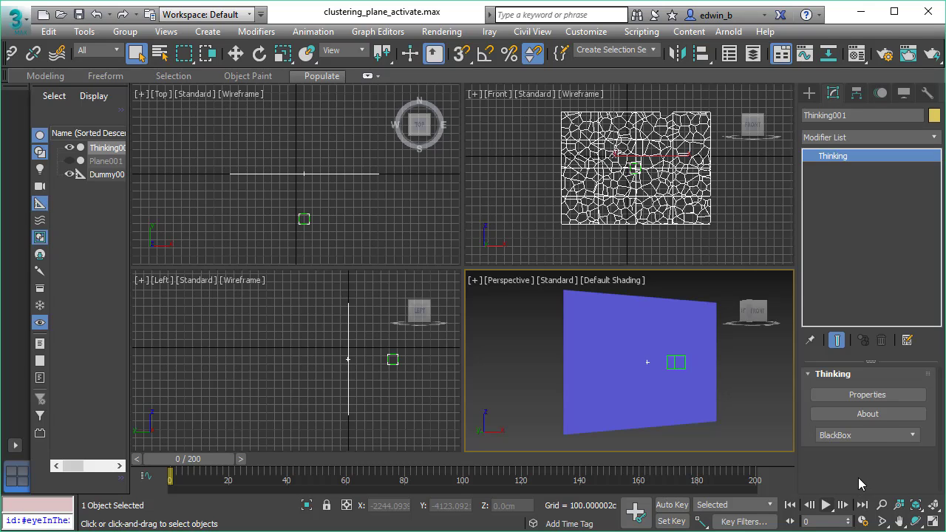
mouse_move(825, 505)
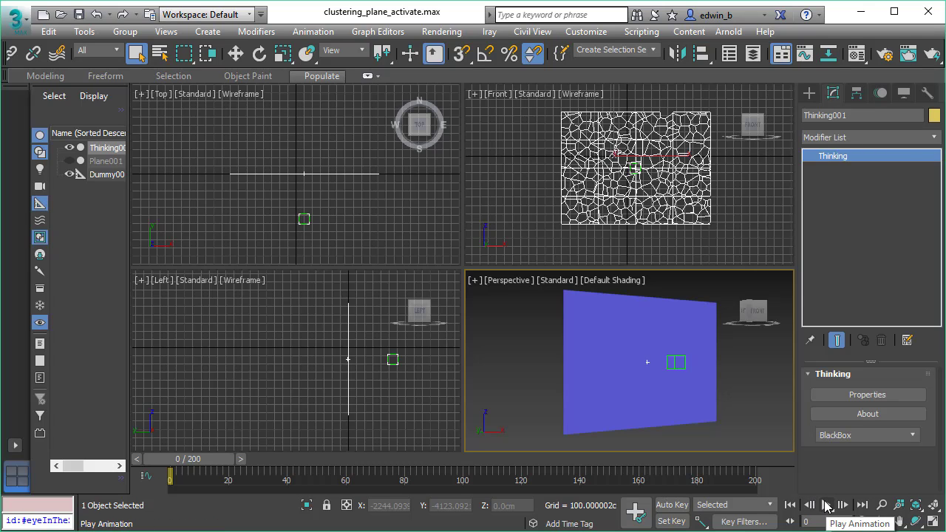
Play and stop a preview of the plane's fracture animation
left_click(826, 505)
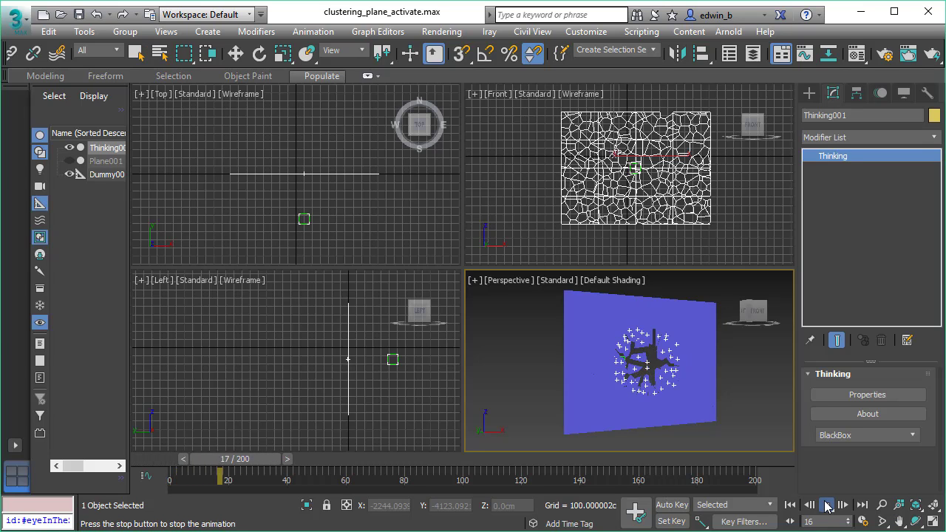
left_click(826, 505)
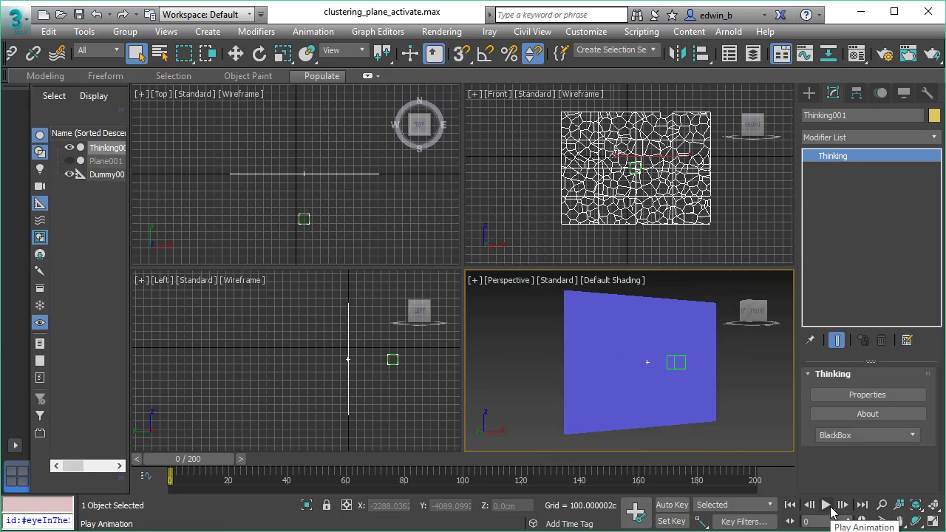
left_click(826, 505)
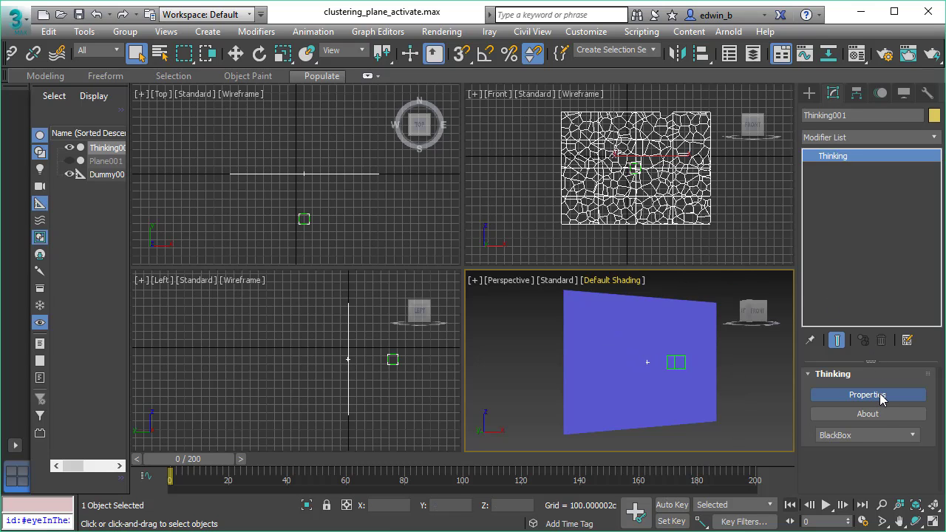
Open the Thinking Particles rule editor and select the object and VolumeBreak nodes
left_click(867, 394)
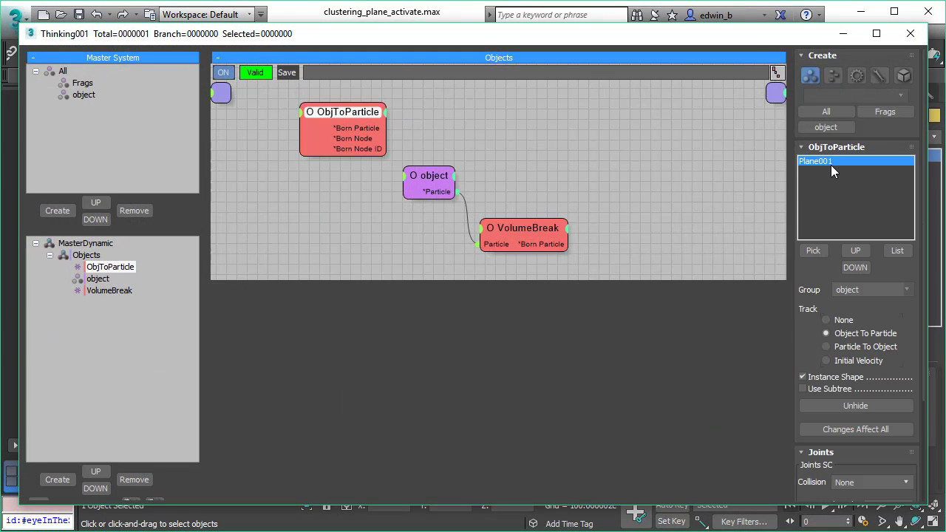
left_click(428, 175)
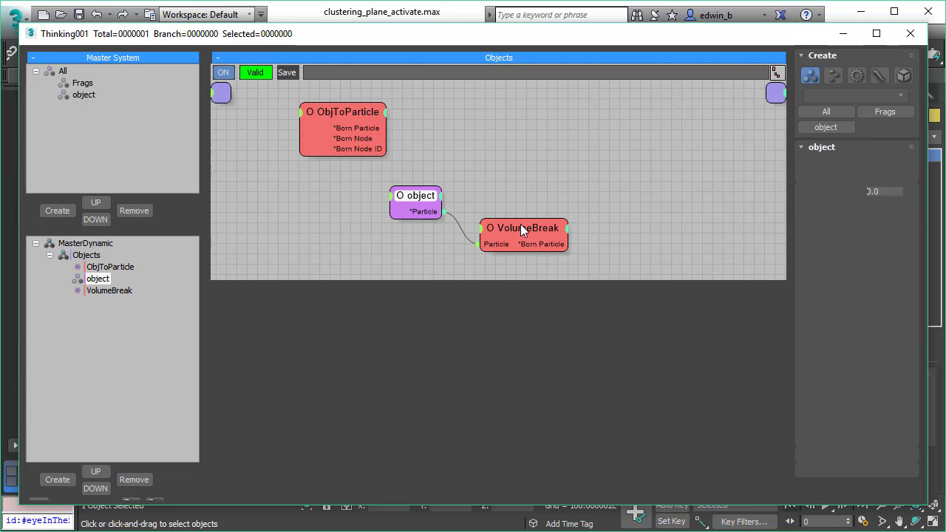
left_click(523, 228)
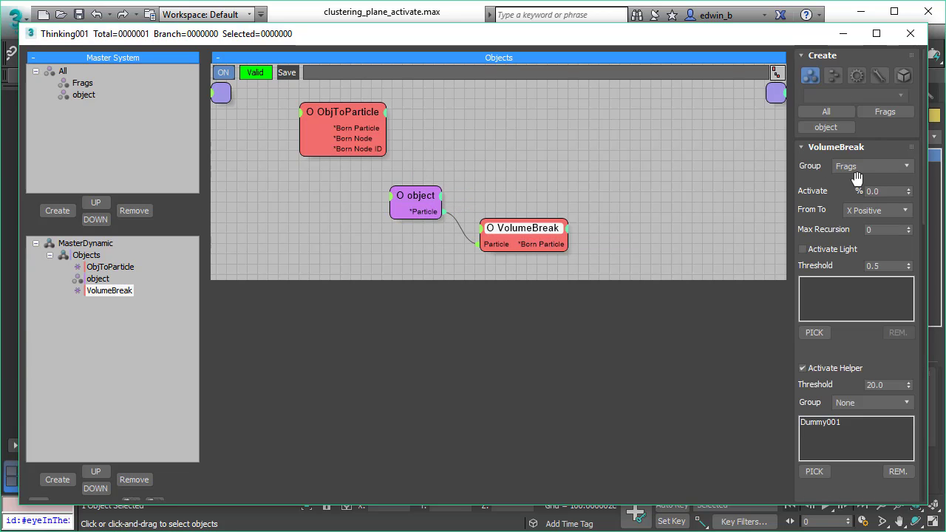
mouse_move(879, 348)
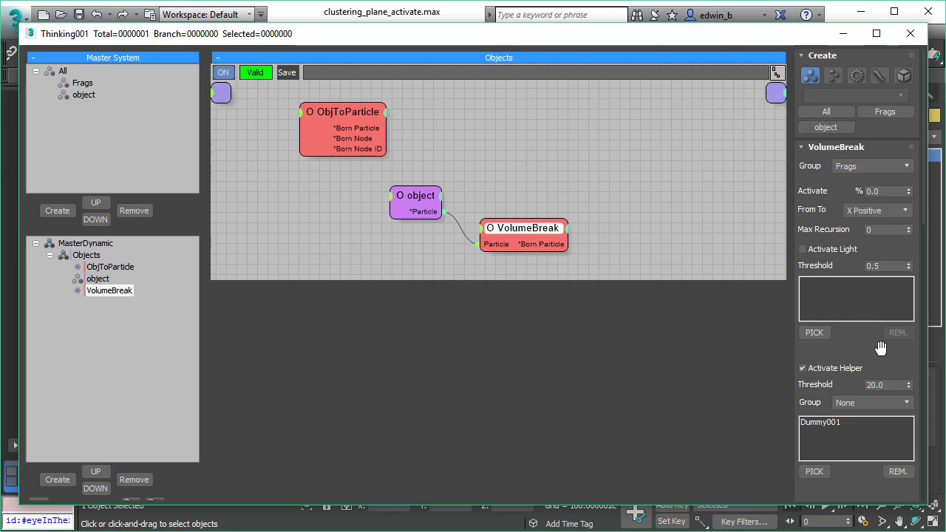
mouse_move(663, 42)
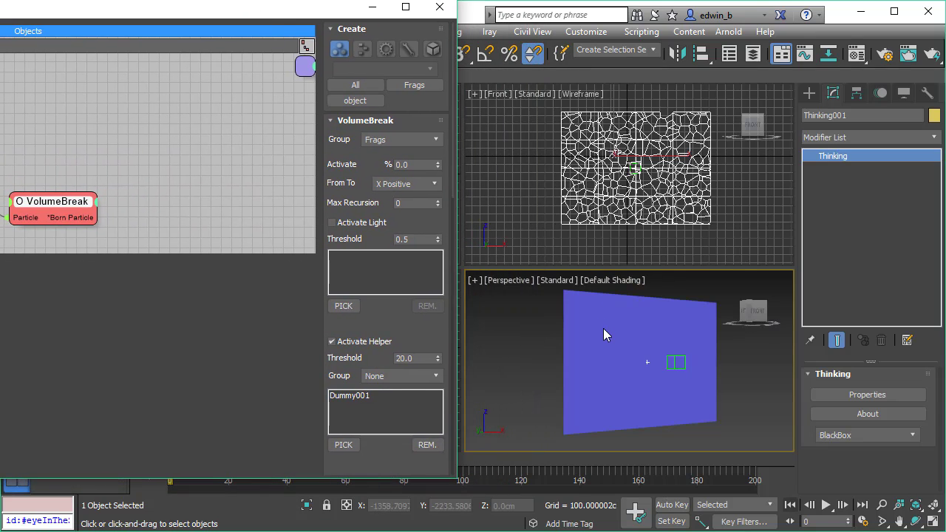
Scroll VolumeBreak's settings, peek inside Volume Breaker, then reach the Clustering rollout
scroll("down", 3)
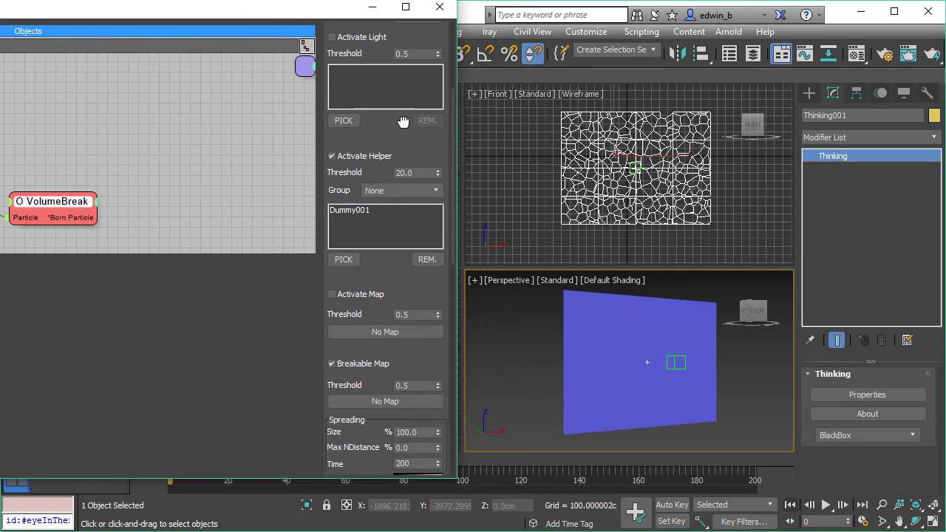
scroll("down", 3)
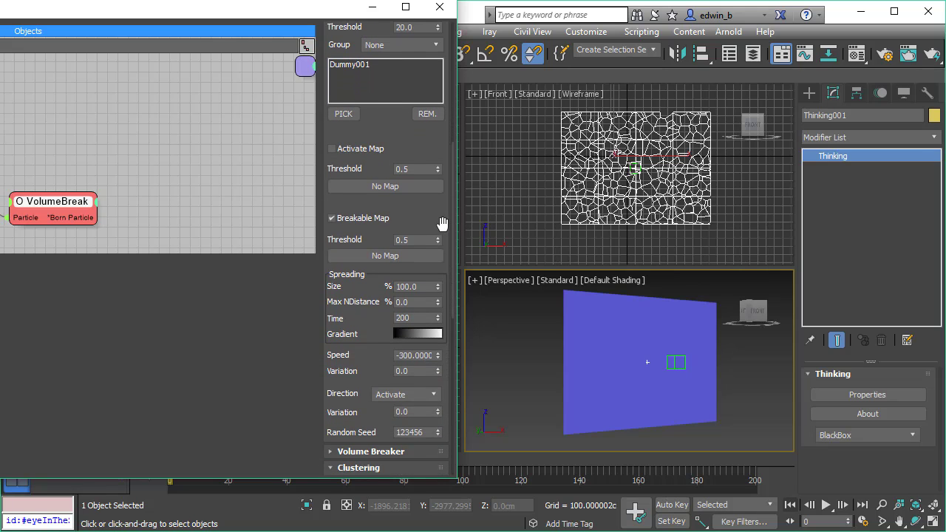
scroll("down", 3)
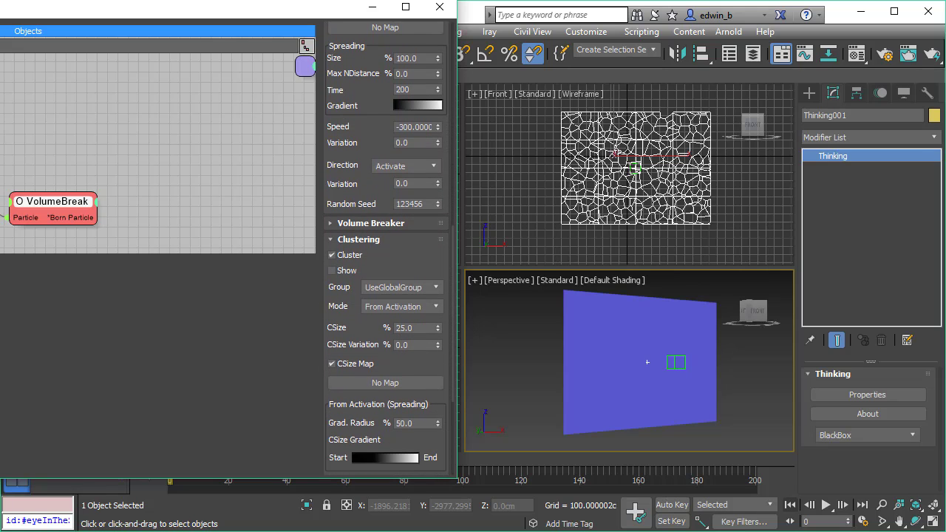
scroll("down", 3)
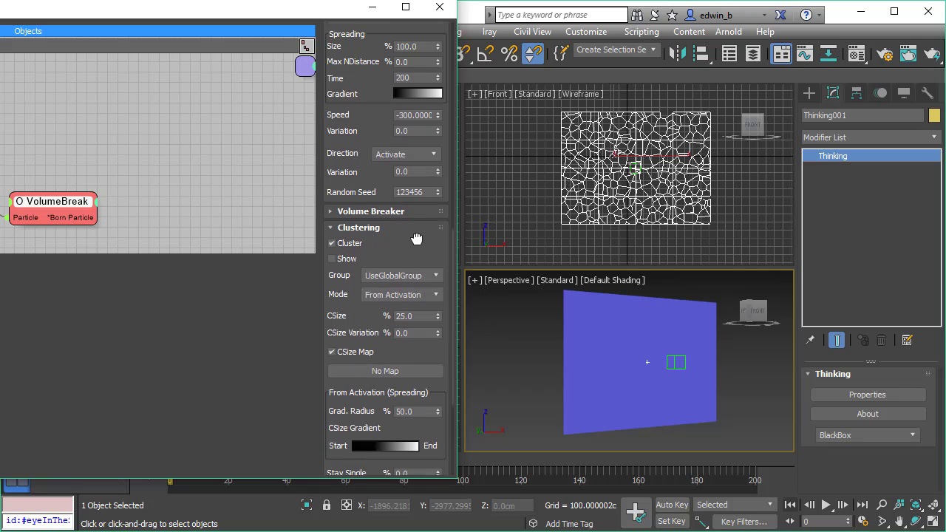
scroll("down", 3)
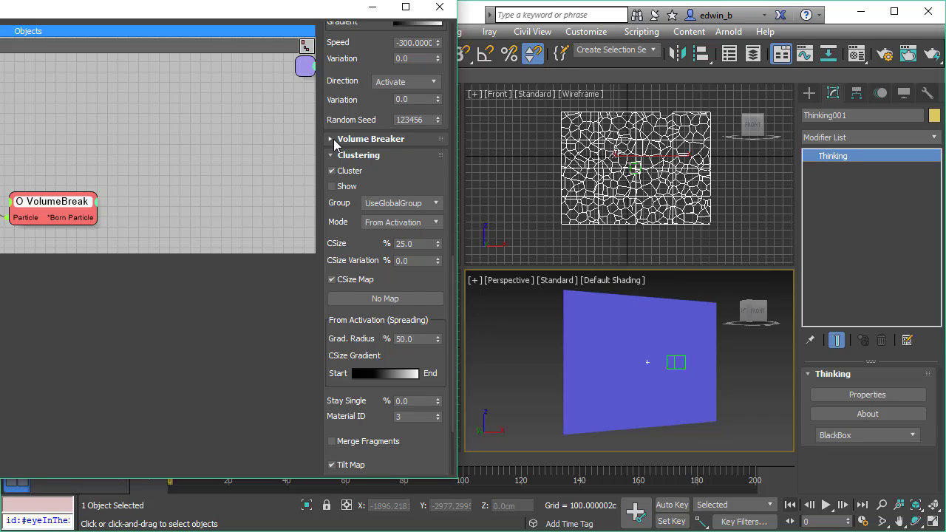
left_click(331, 138)
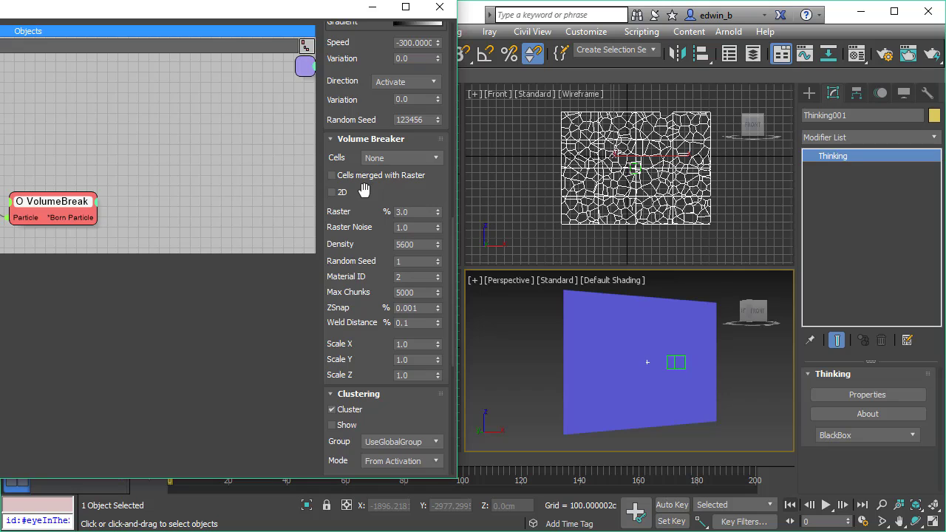
mouse_move(340, 155)
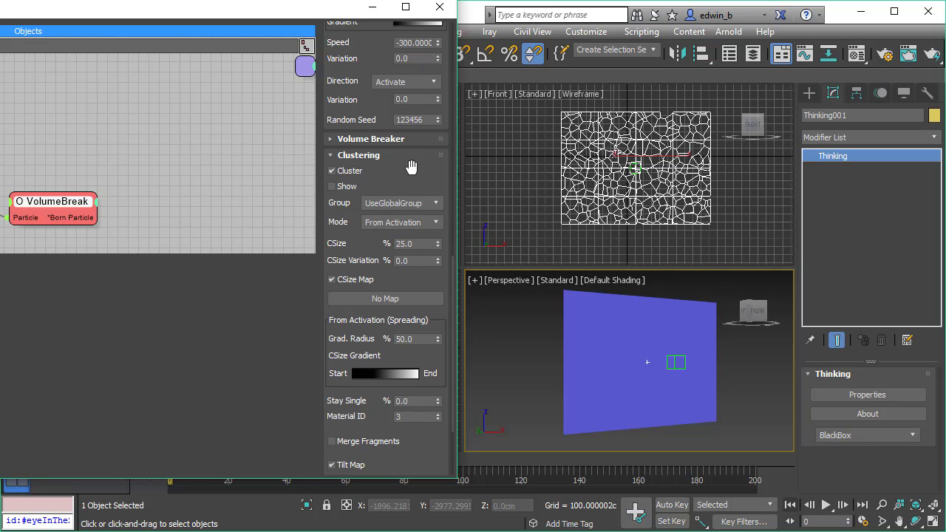
scroll("down", 3)
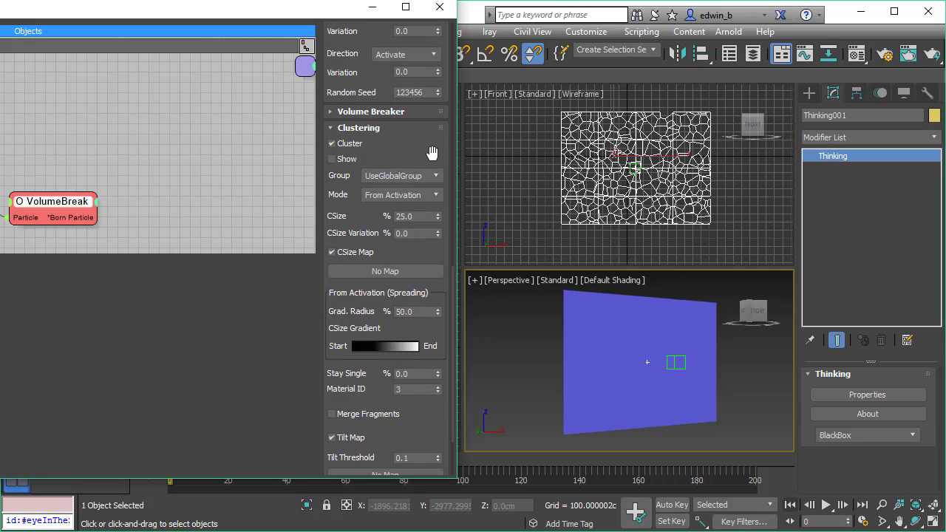
scroll("down", 3)
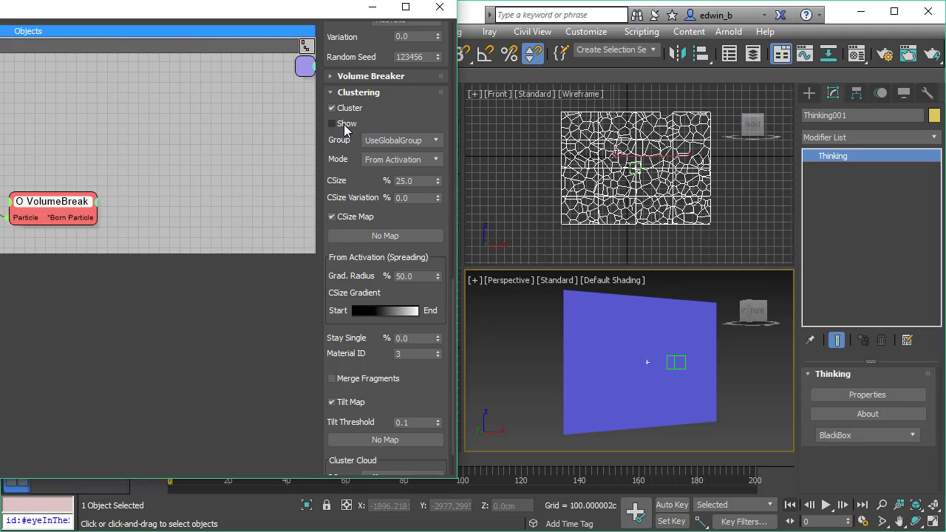
Enable cluster Show to colour fragments, then play and stop the break-away animation
left_click(333, 123)
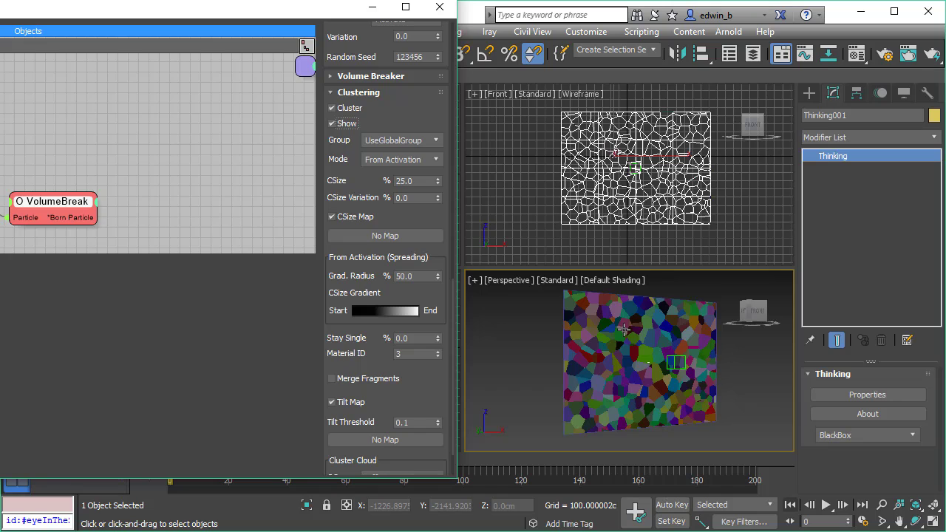
mouse_move(392, 287)
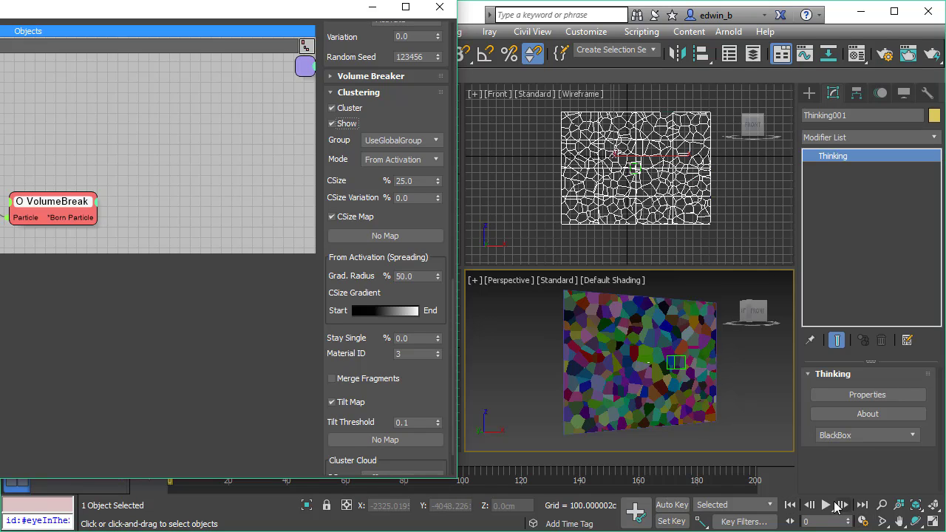
left_click(824, 505)
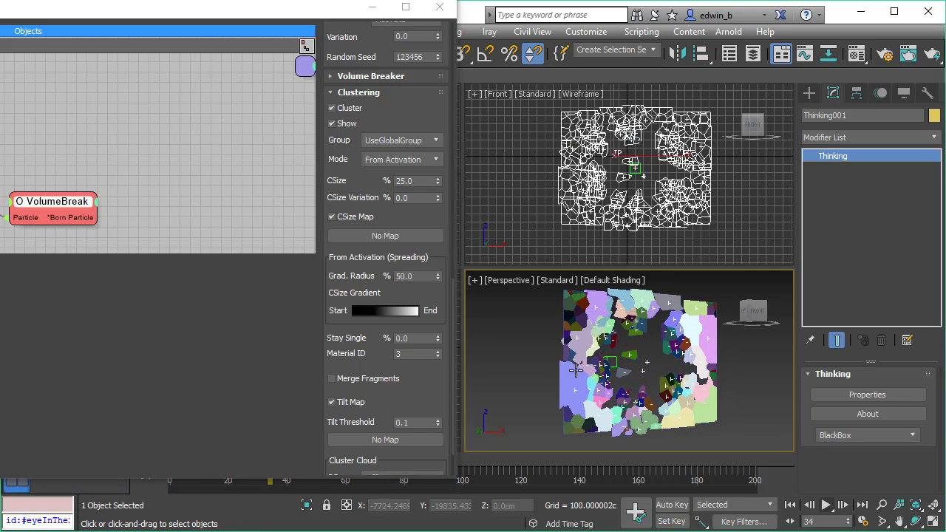
mouse_move(706, 331)
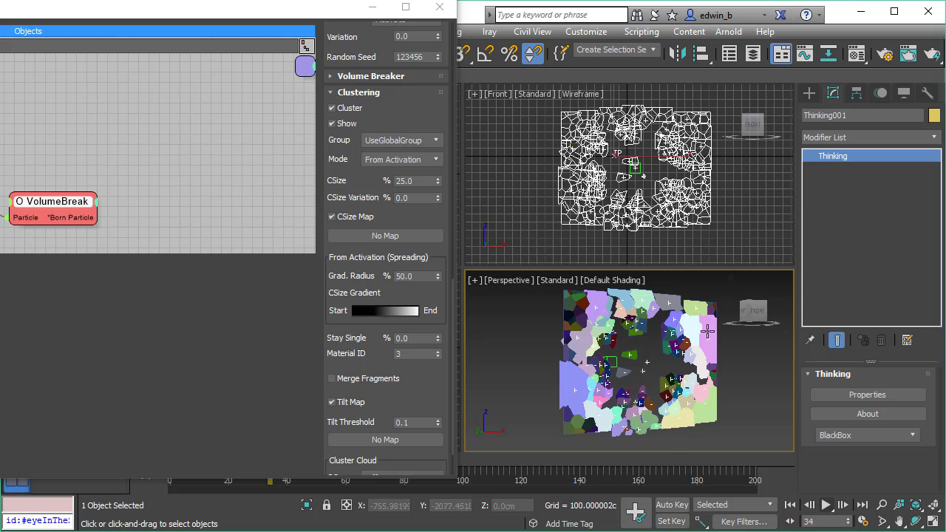
left_click(826, 505)
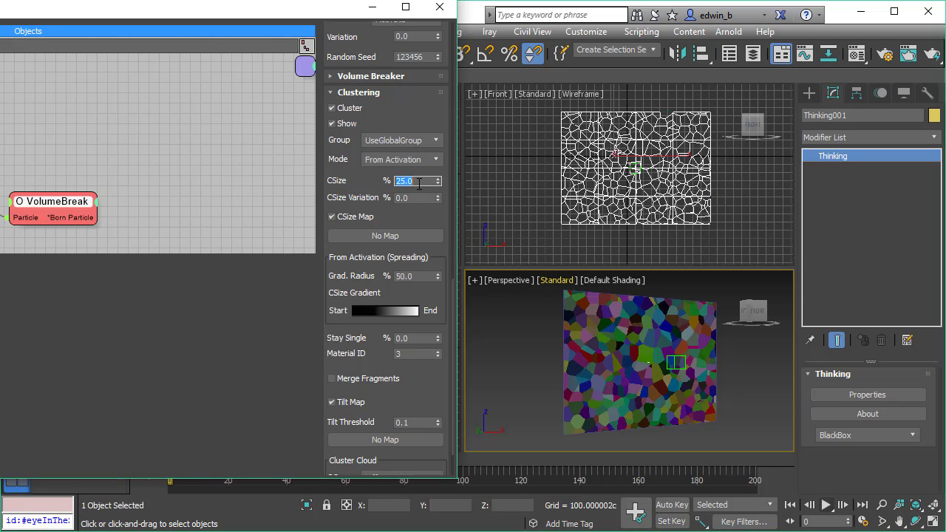
Enter 8.0 to raise the cluster size to about 60%, then preview the playback
type("8.0")
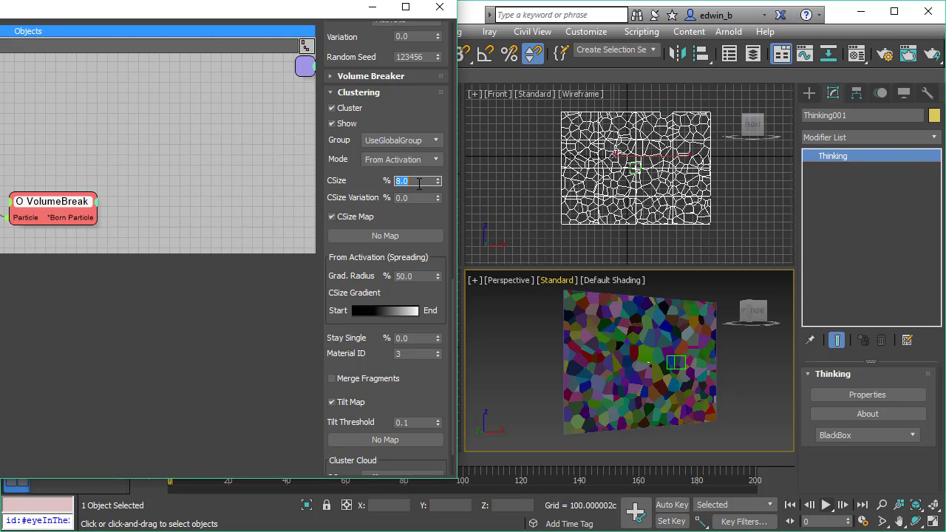
left_click(826, 504)
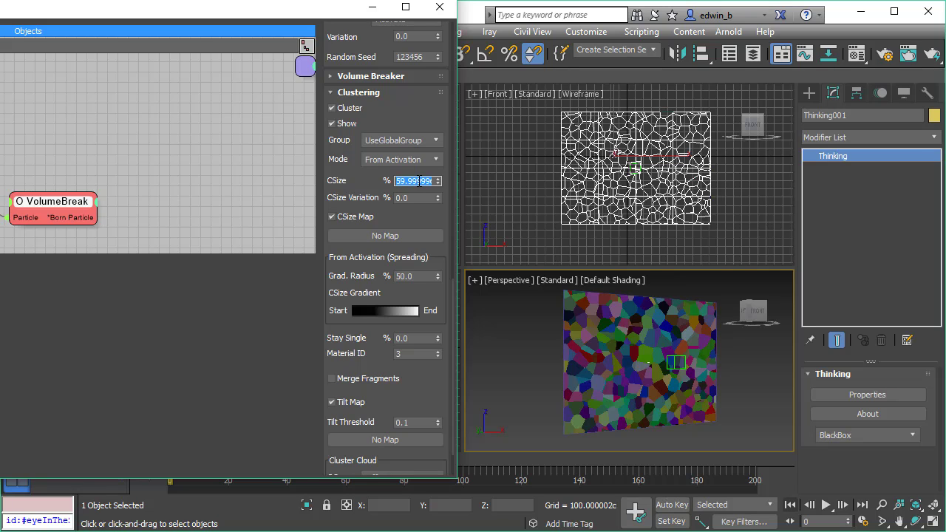
left_click(826, 505)
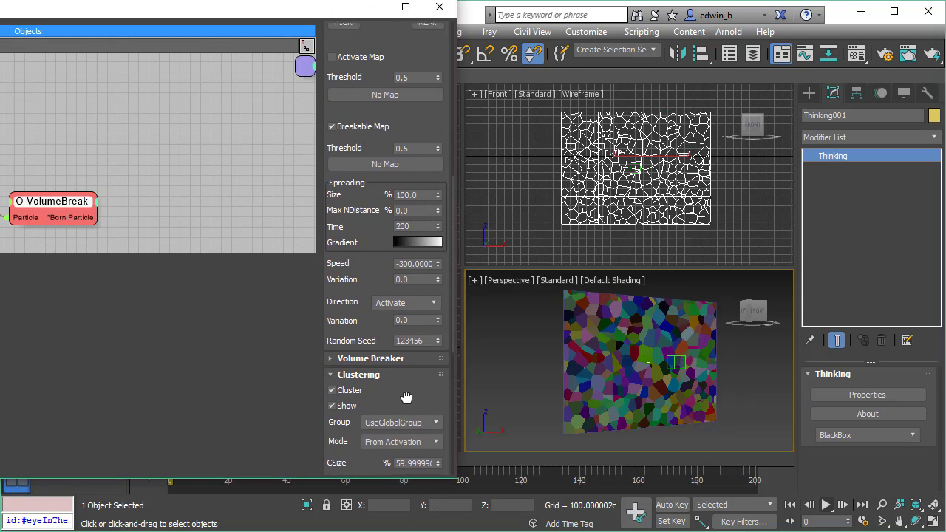
Scroll through the Thinking Particles settings toward the Activate Helper options
scroll("down", 3)
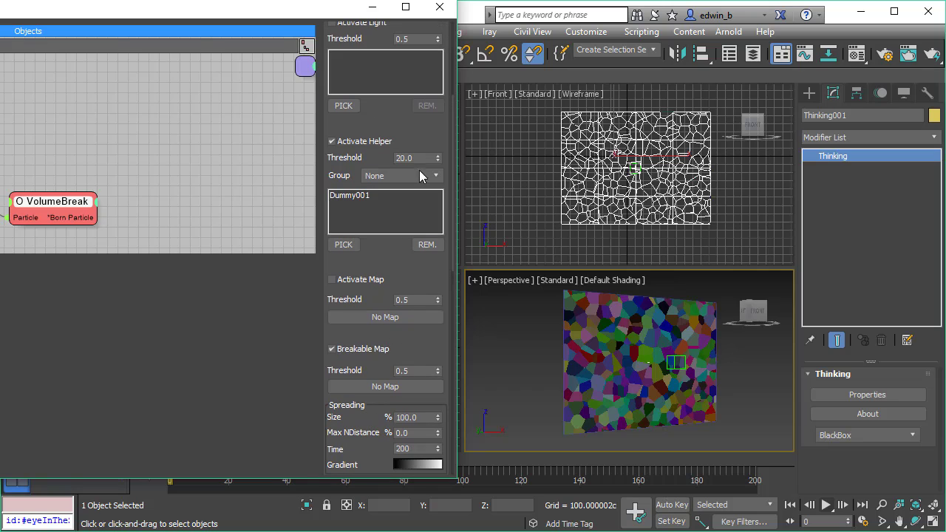
mouse_move(430, 158)
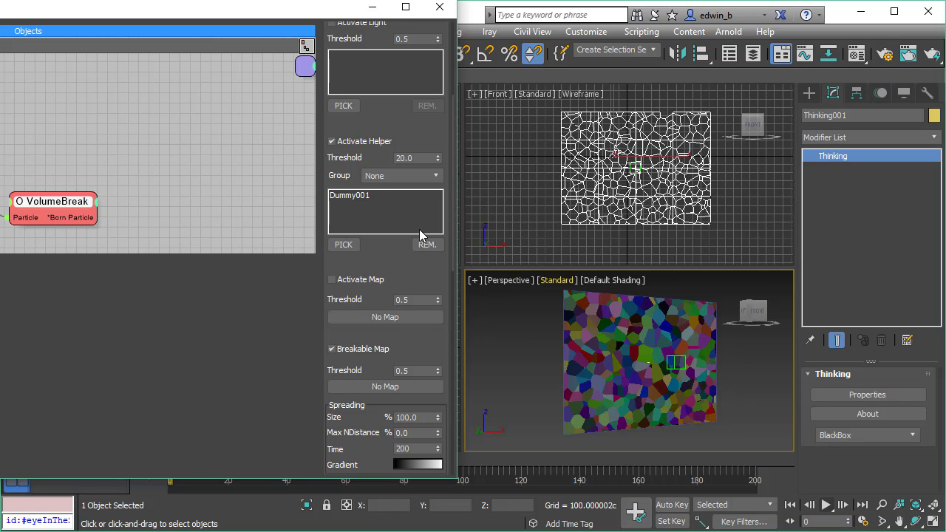
mouse_move(391, 262)
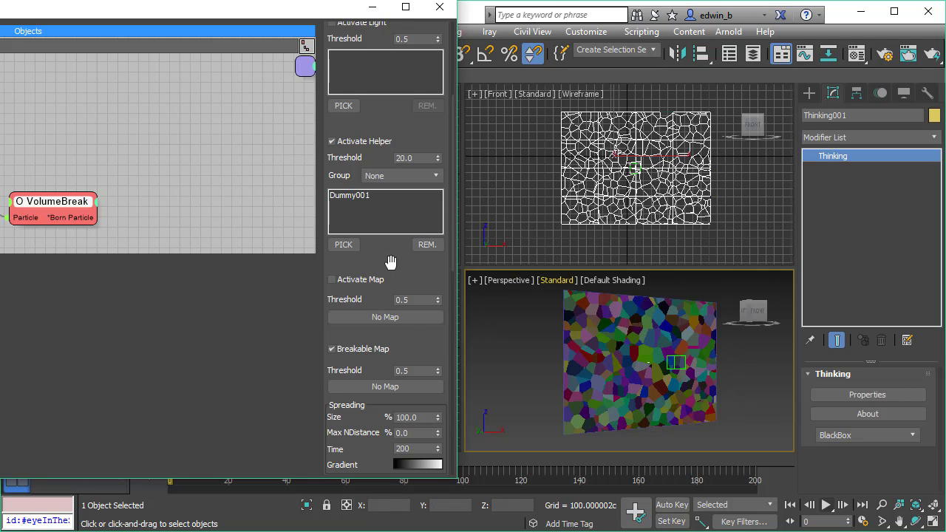
scroll("down", 3)
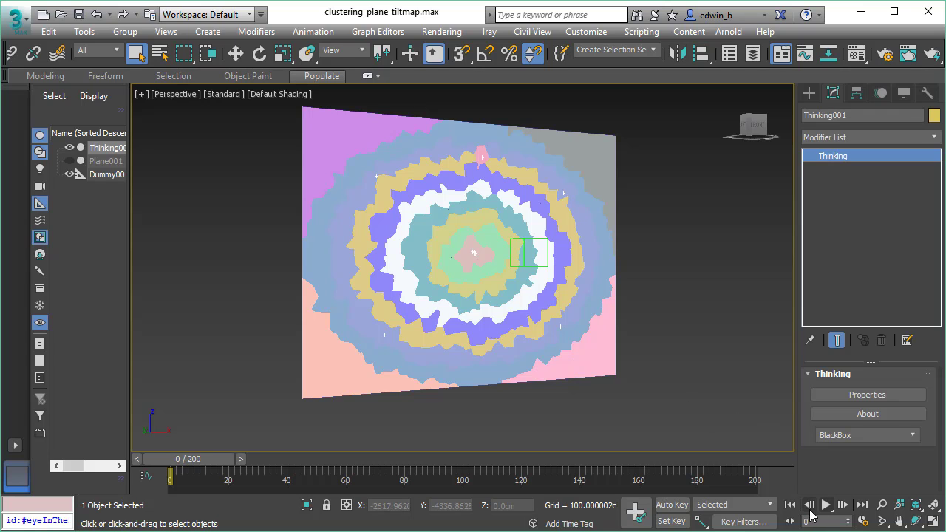
left_click(825, 505)
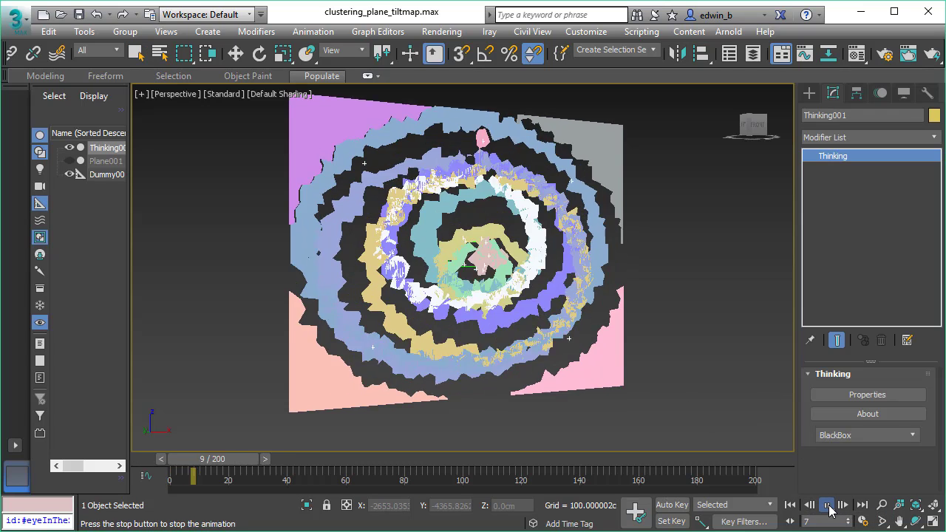
left_click(826, 505)
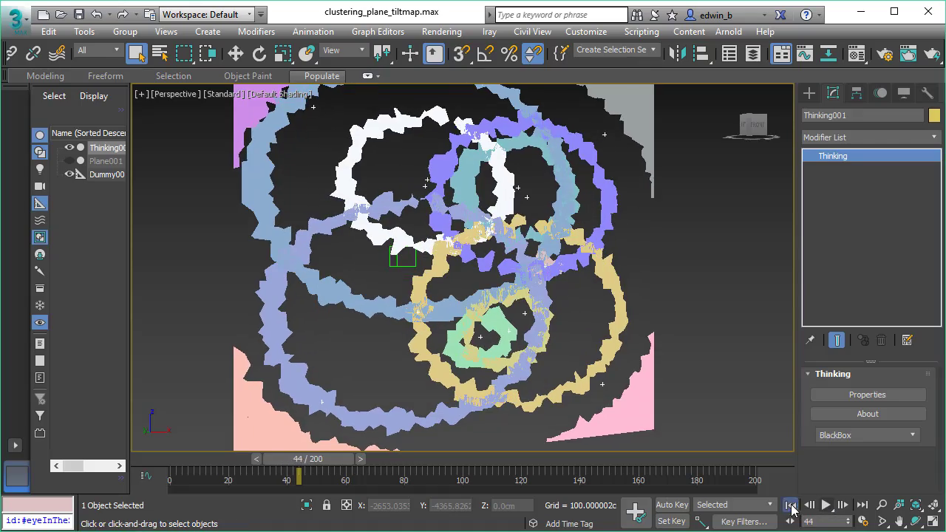
left_click(826, 505)
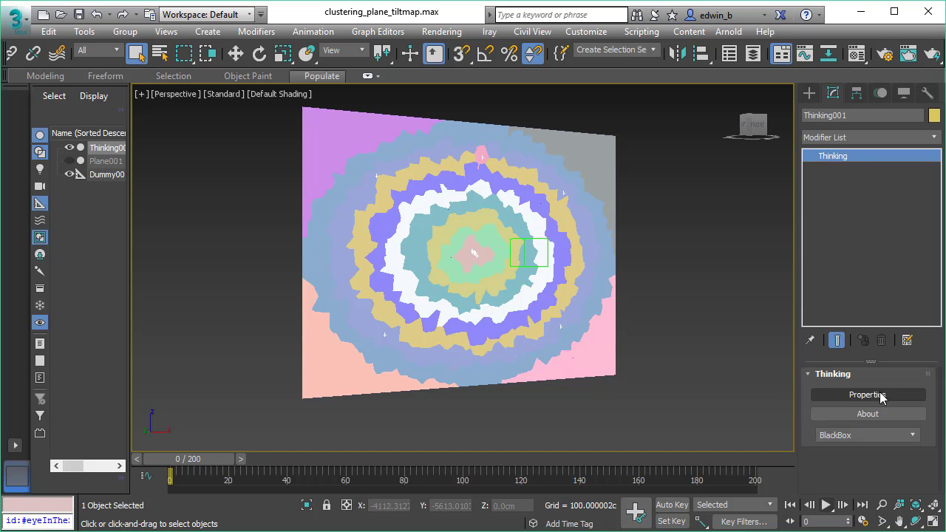
Reopen the Thinking Particles Properties editor for the tilt-map scene
left_click(867, 394)
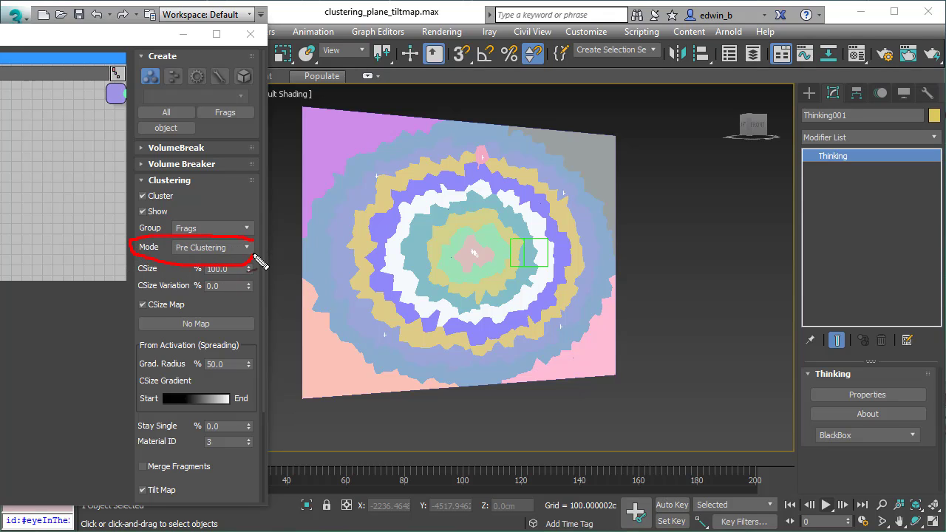
mouse_move(325, 443)
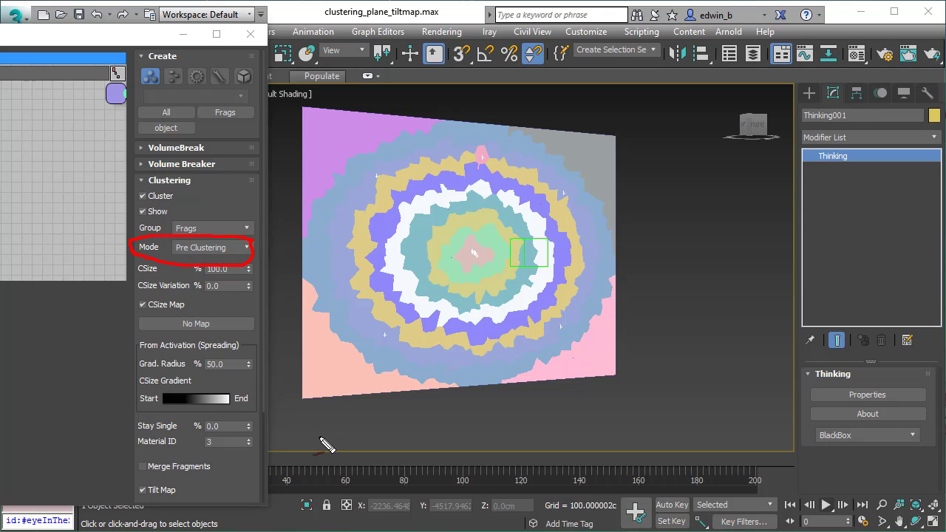
mouse_move(211, 268)
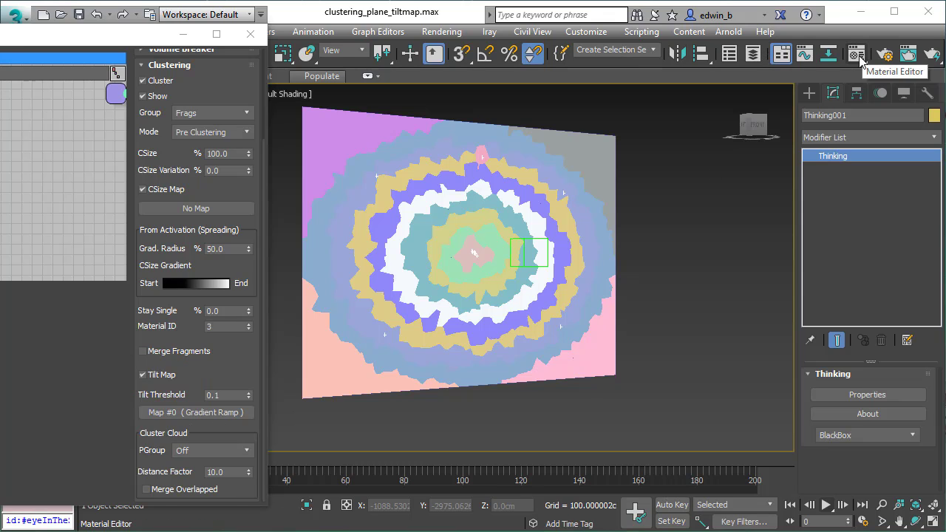
left_click(856, 54)
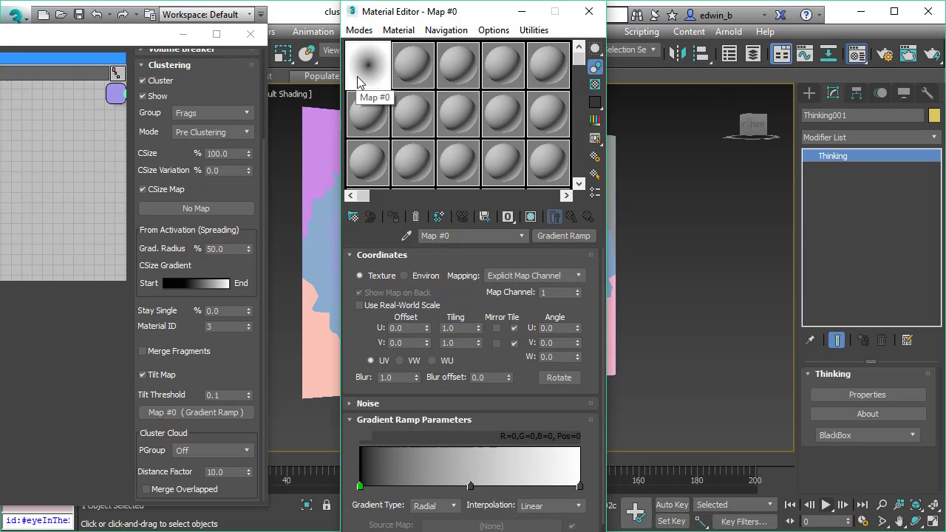
mouse_move(368, 68)
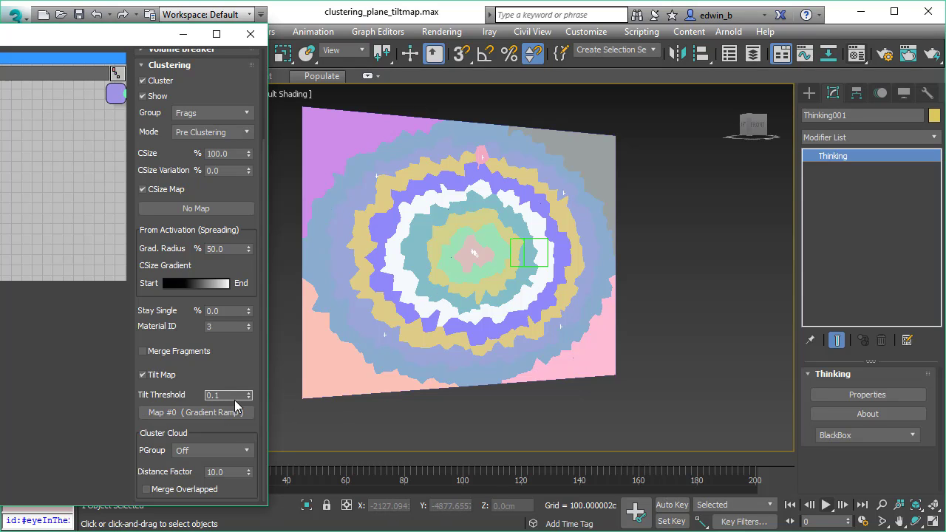
left_click(246, 391)
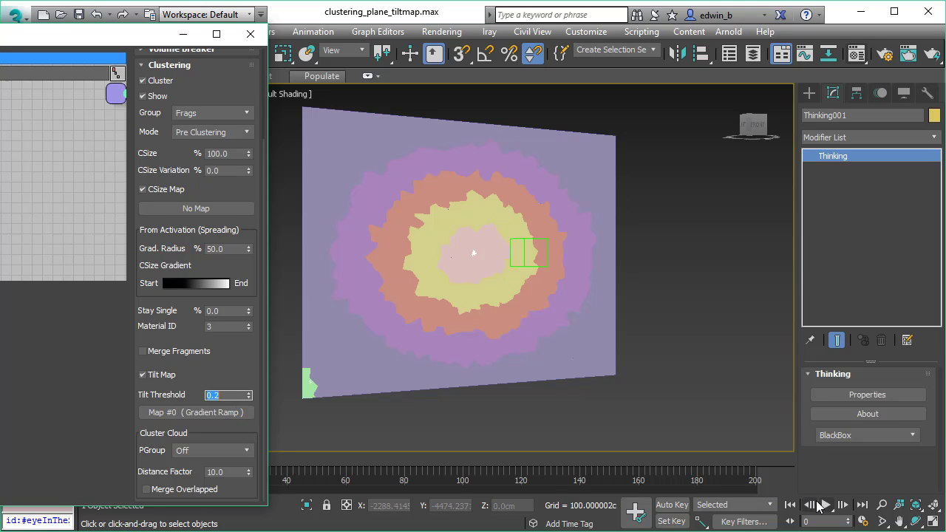
left_click(824, 505)
type("0.3")
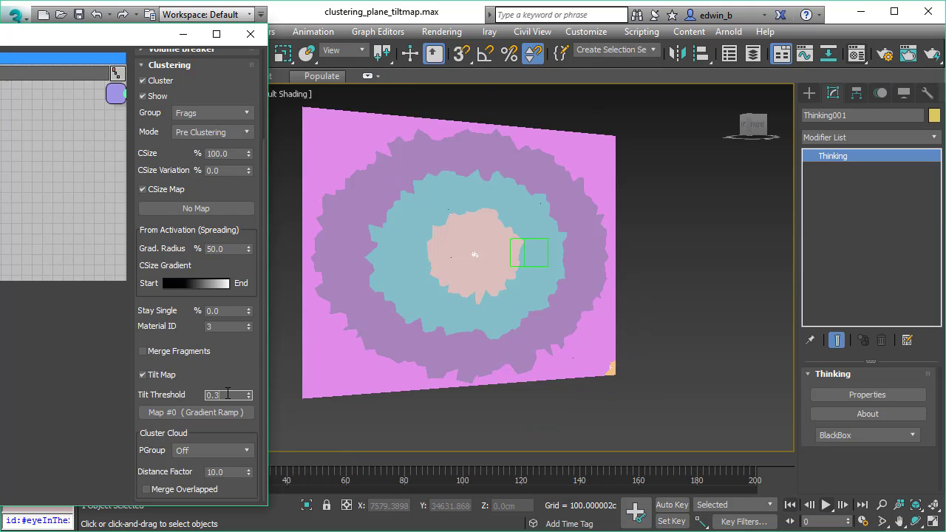
type("0.5")
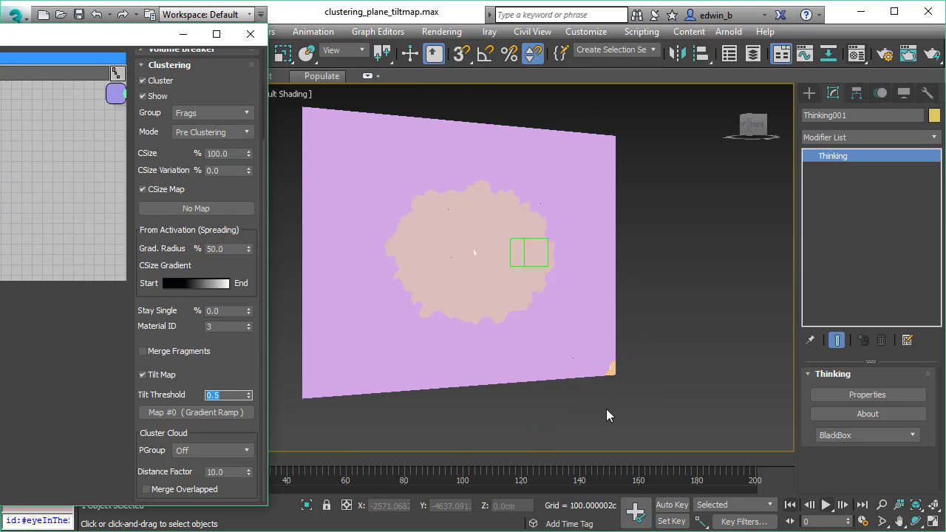
left_click(826, 505)
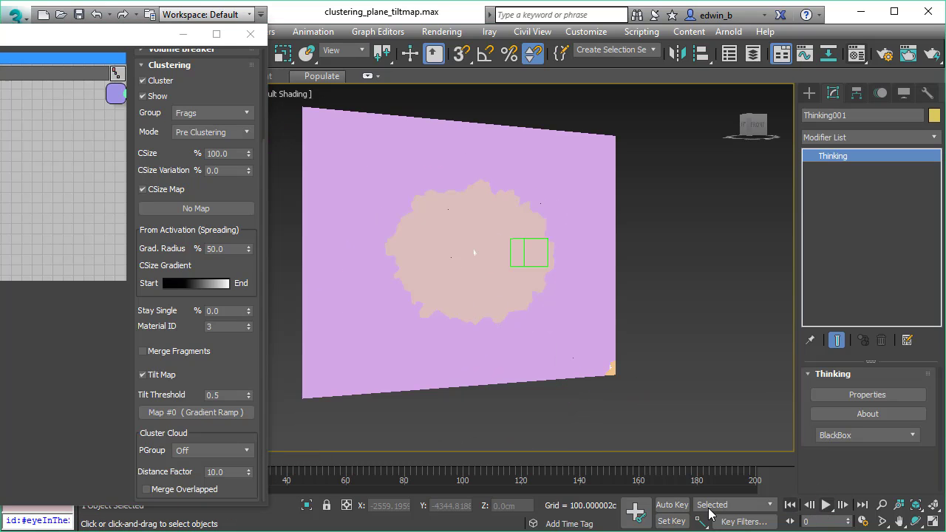
left_click(226, 394)
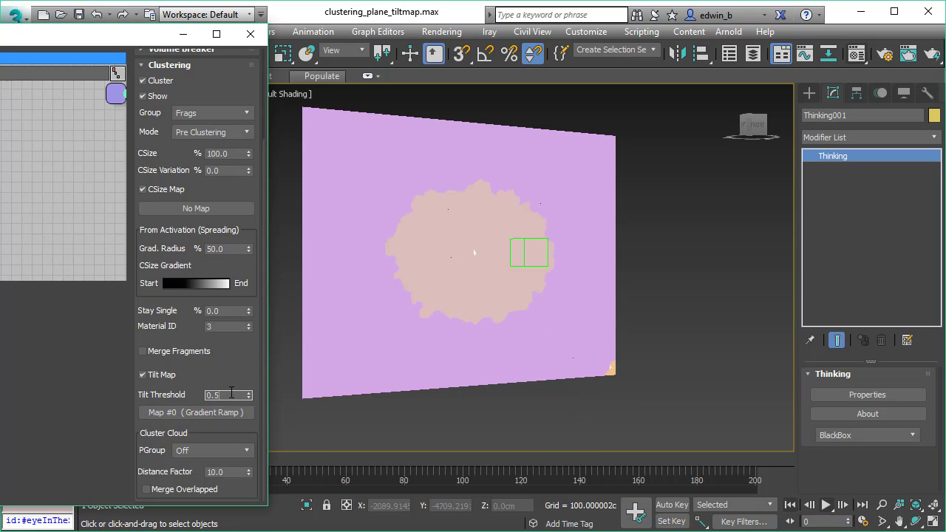
type("0.15")
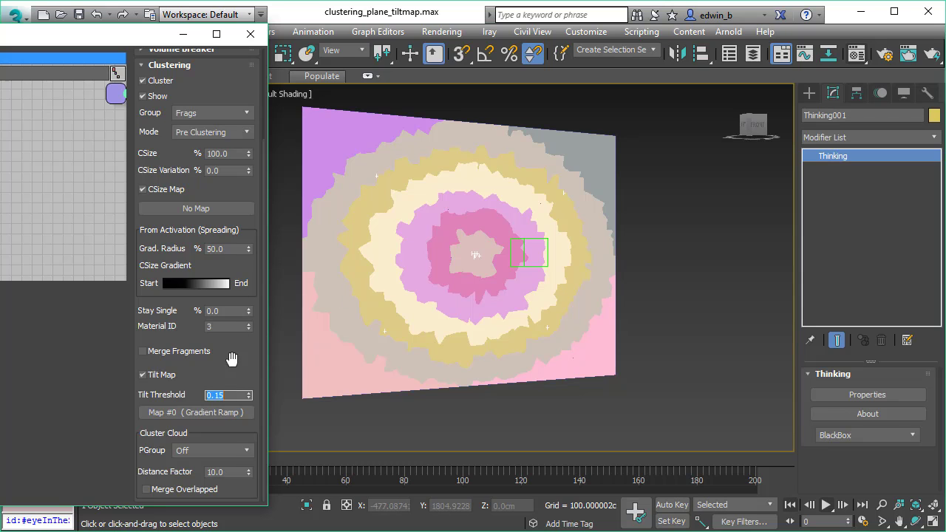
left_click(222, 395)
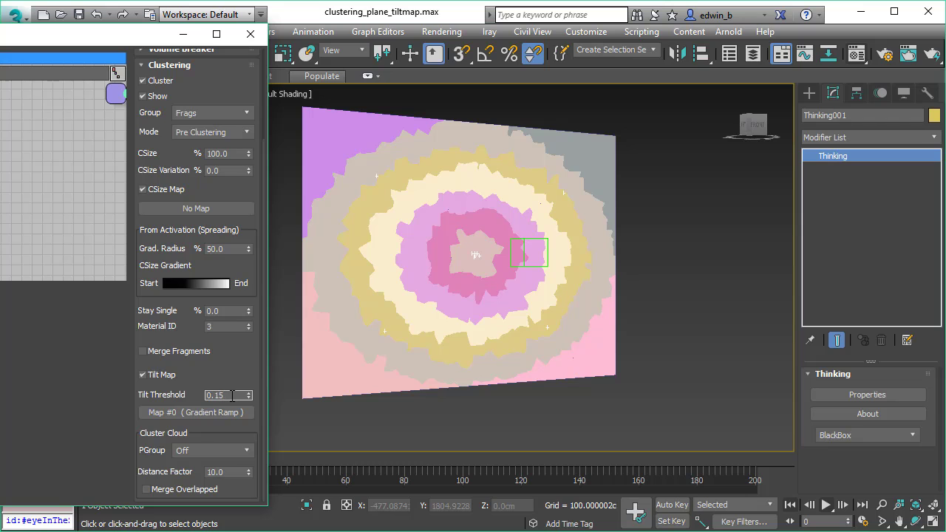
type("0.0")
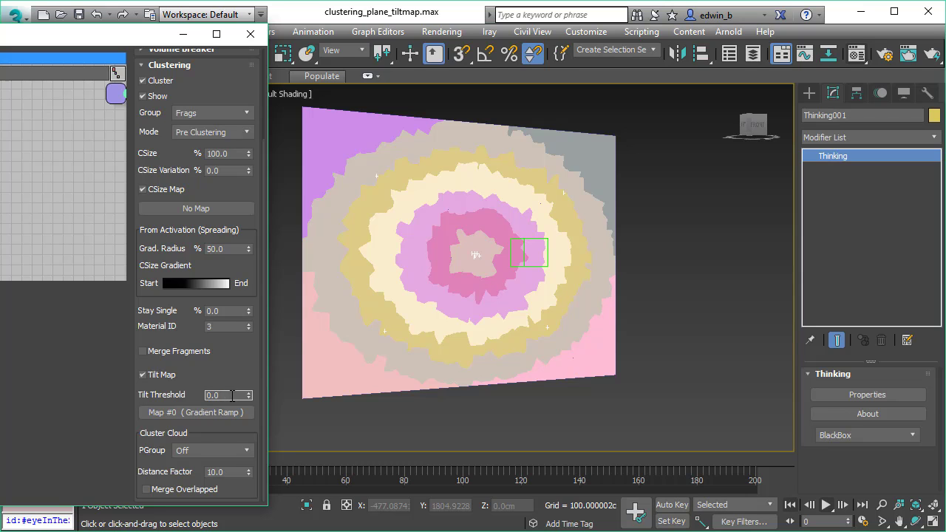
type("0.05")
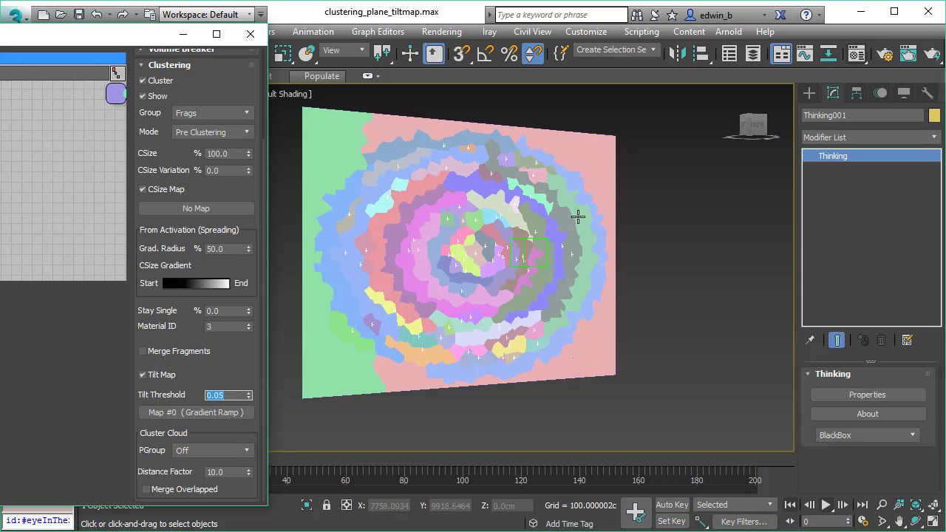
left_click(826, 505)
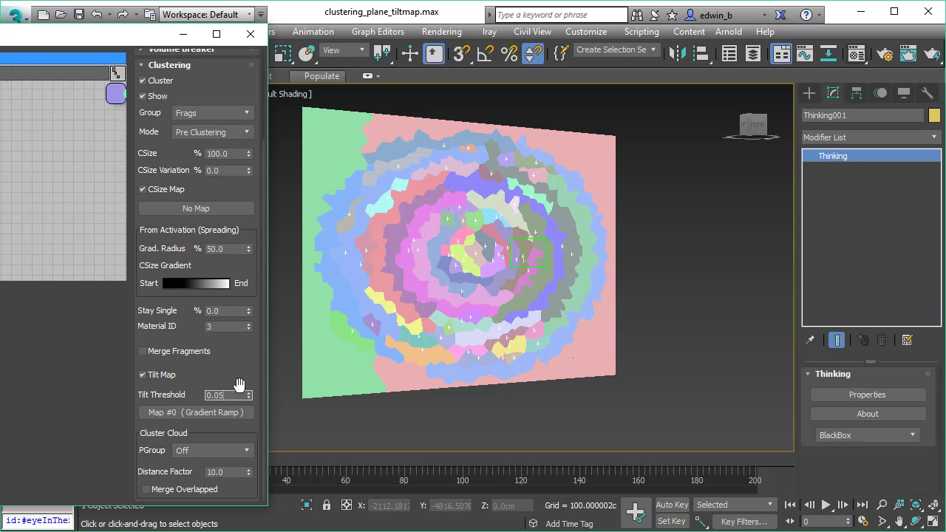
type("0.1")
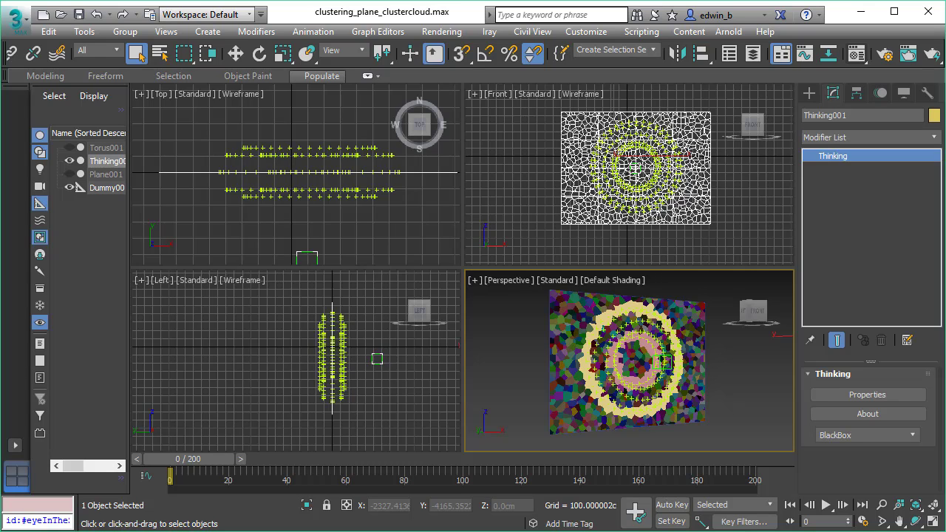
mouse_move(667, 332)
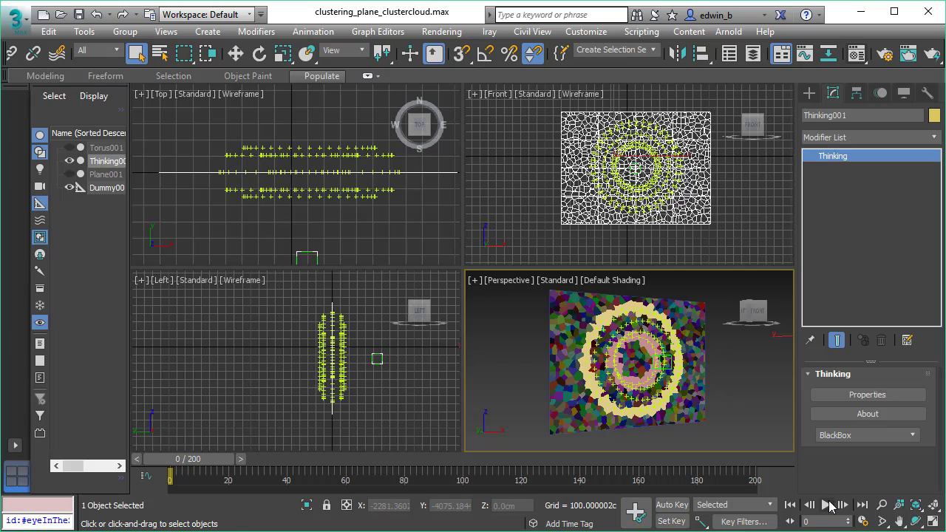
Play the cluster-cloud animation and return to the first frame
left_click(827, 505)
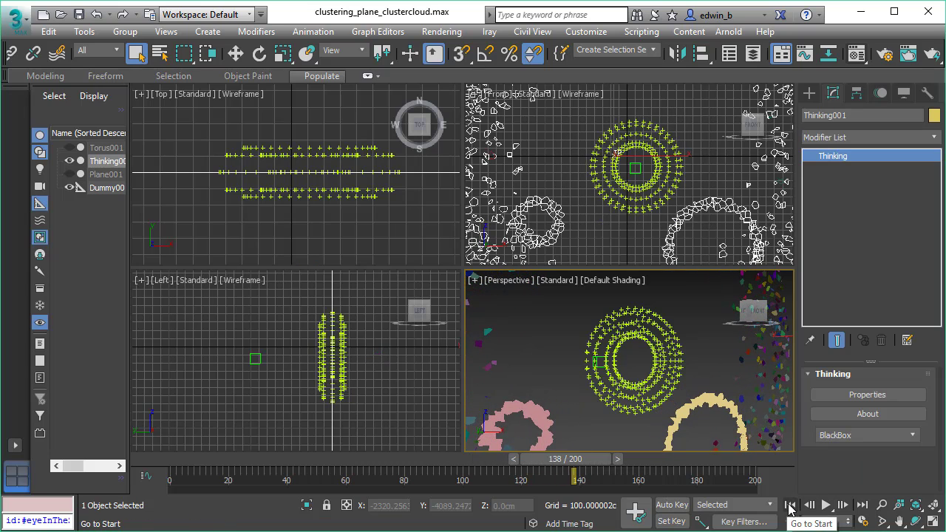
left_click(790, 505)
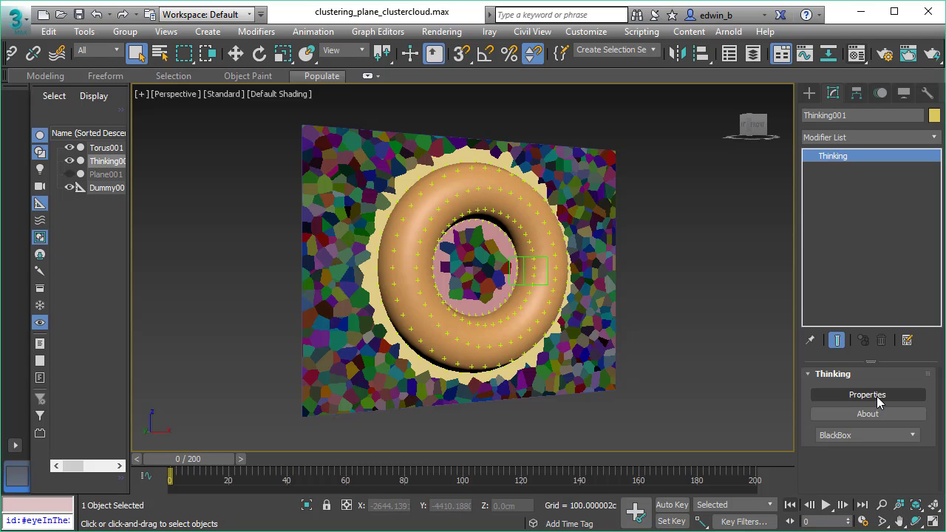
Inspect ObjToParticle, Node, SurfacePos, PositionBorn and VolumeBreak in turn, then collapse VolumeBreak
left_click(868, 394)
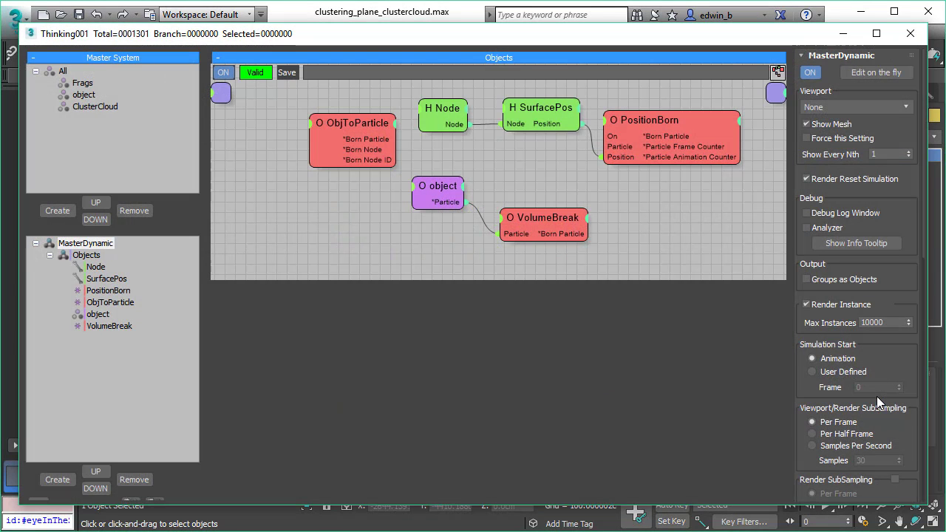
mouse_move(363, 124)
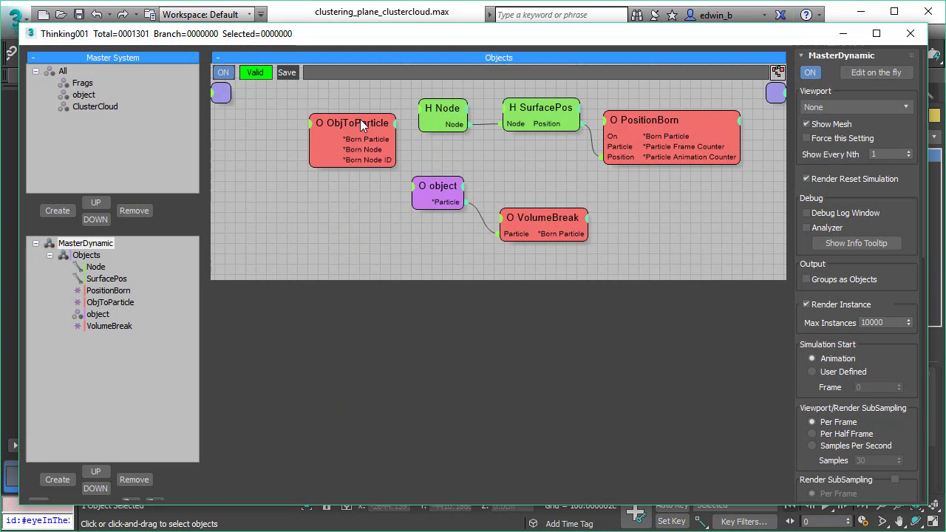
left_click(352, 122)
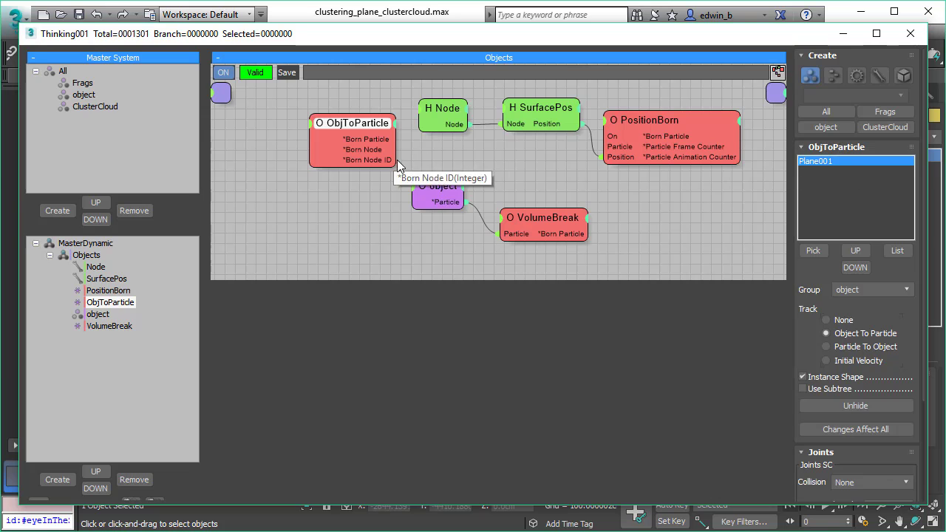
left_click(438, 185)
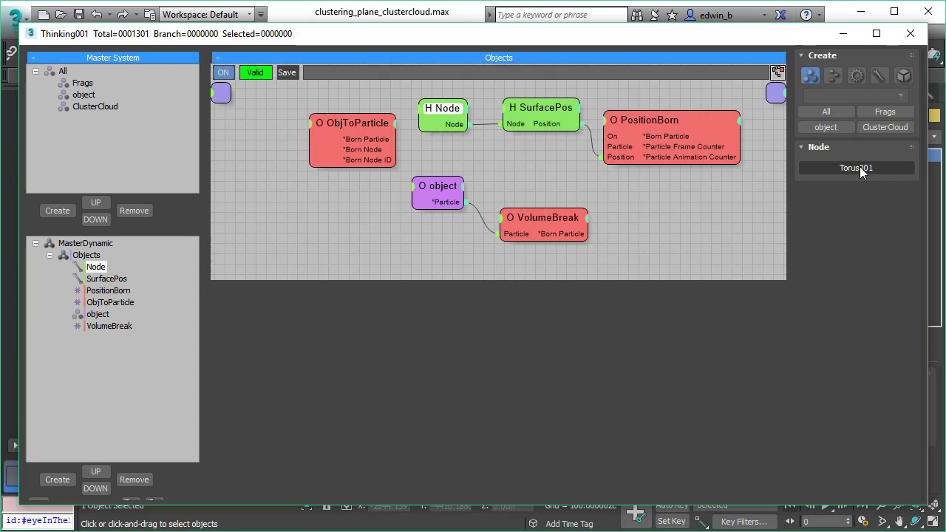
left_click(541, 108)
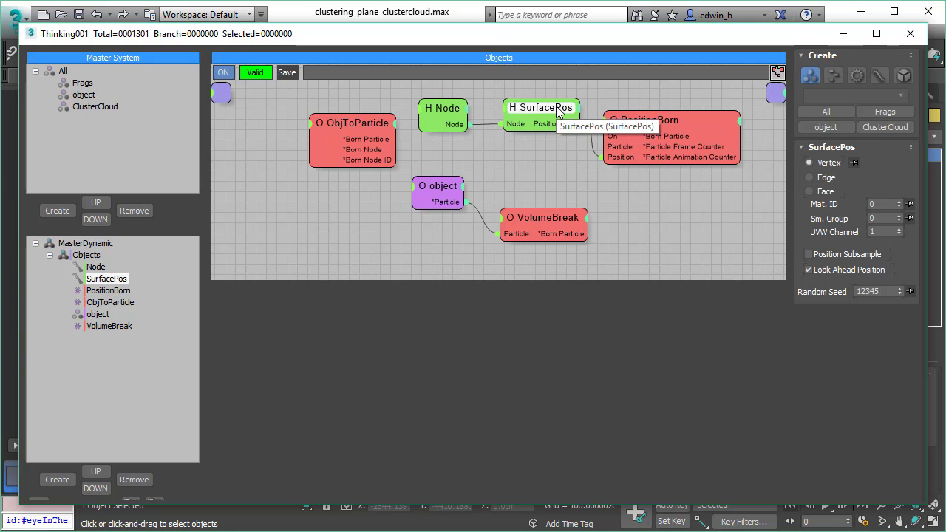
mouse_move(658, 120)
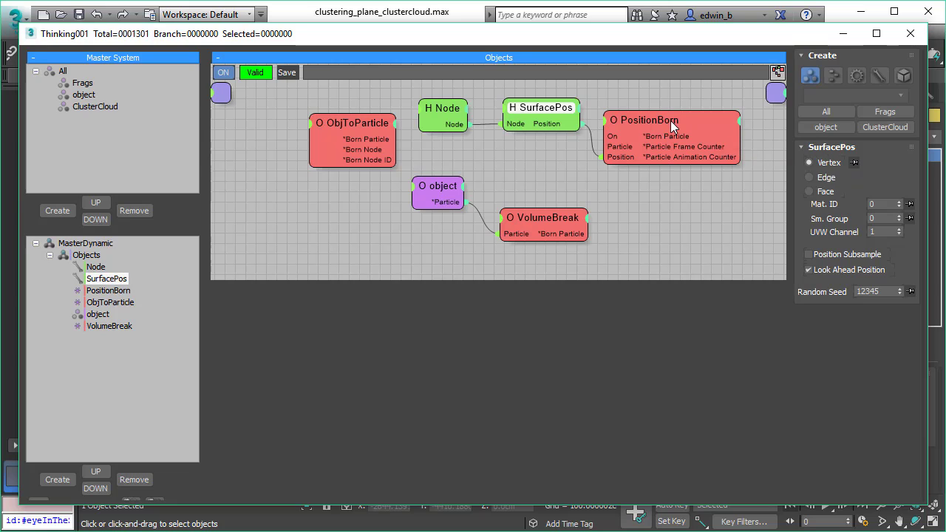
left_click(644, 120)
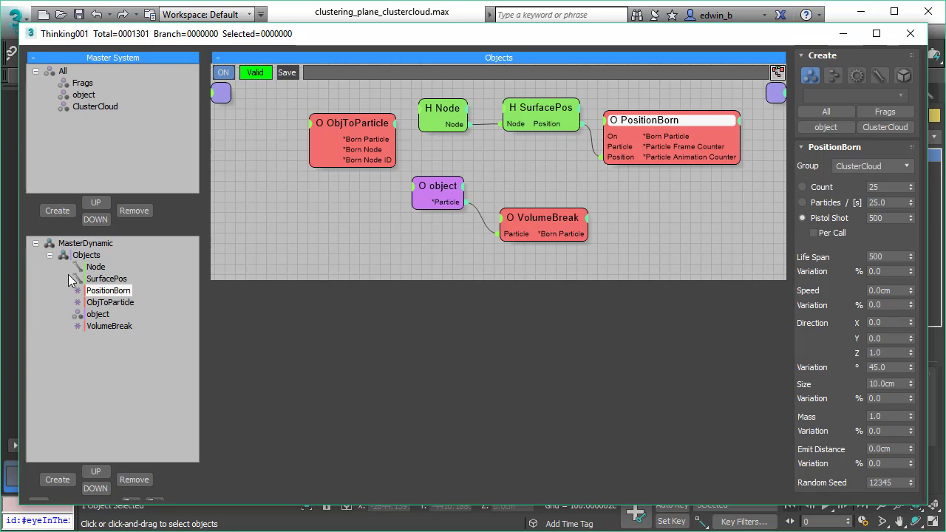
left_click(109, 326)
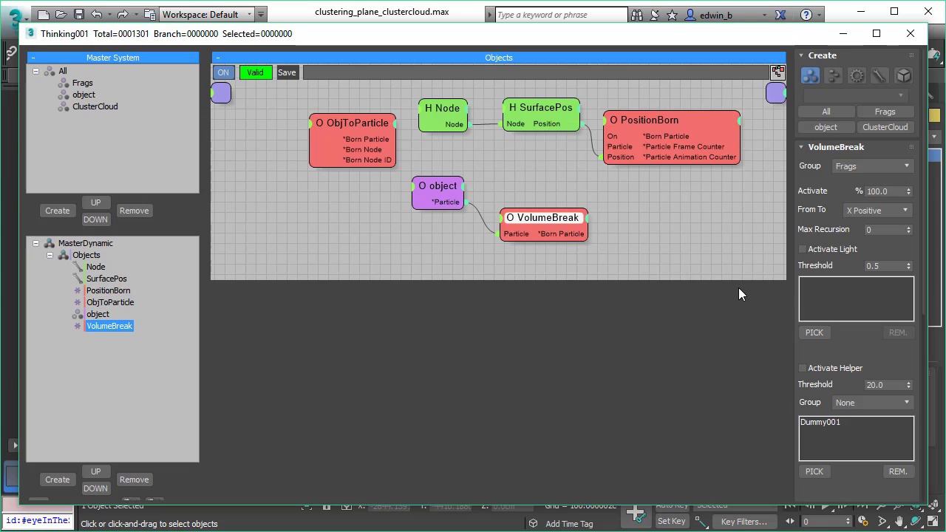
left_click(836, 146)
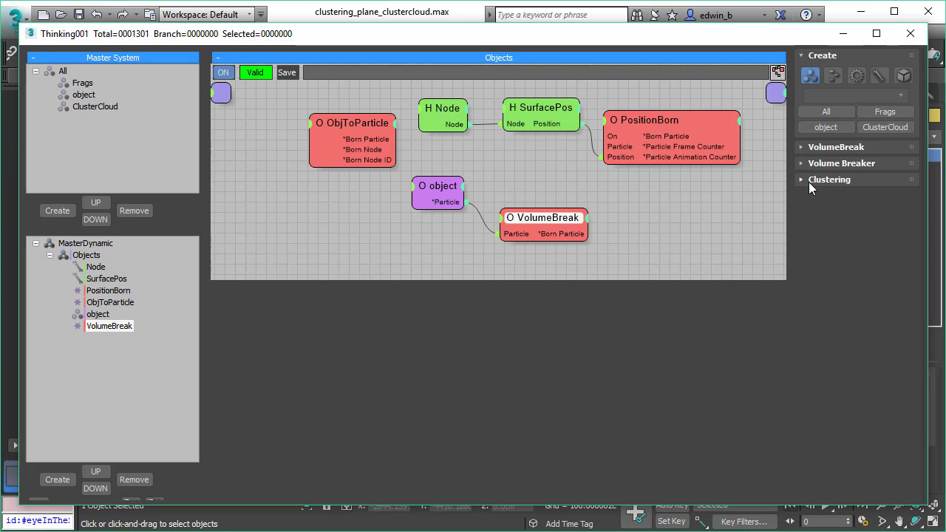
Expand VolumeBreak's Clustering rollout to reveal the ClusterCloud group settings
left_click(829, 179)
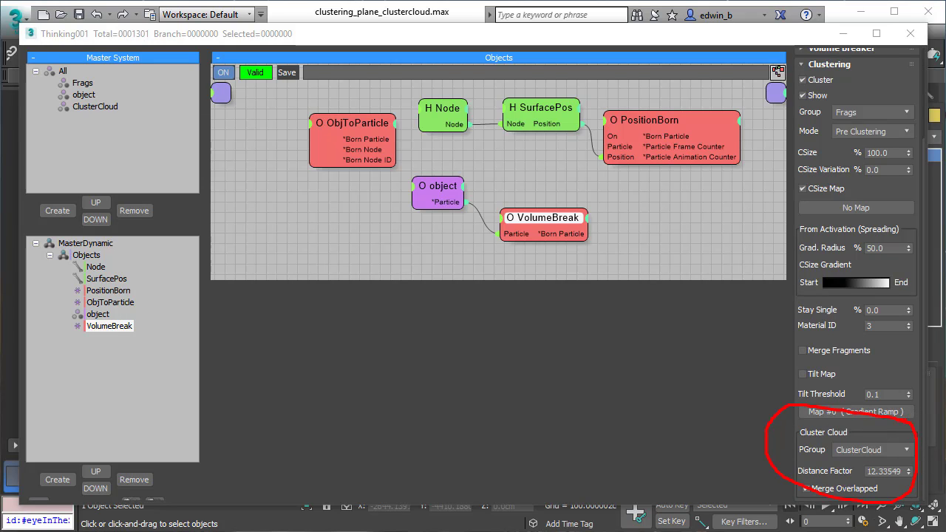
mouse_move(843, 421)
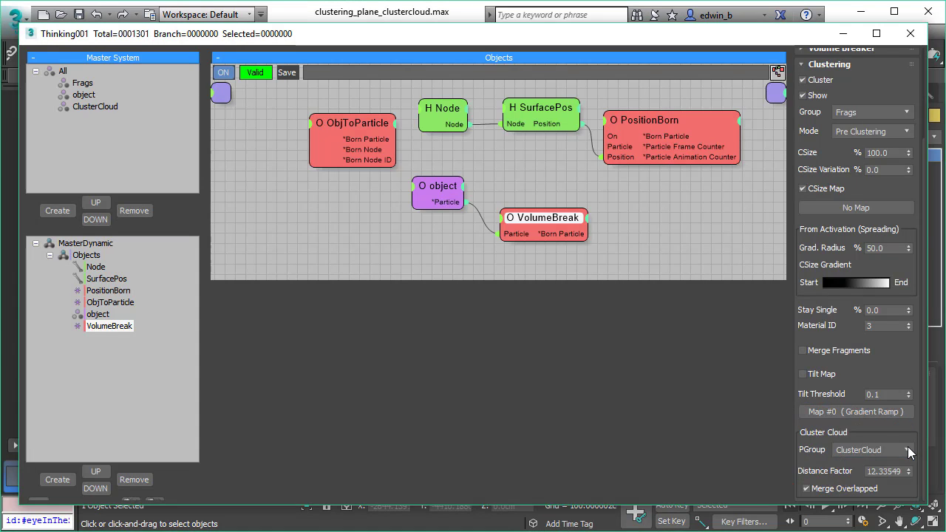
mouse_move(855, 457)
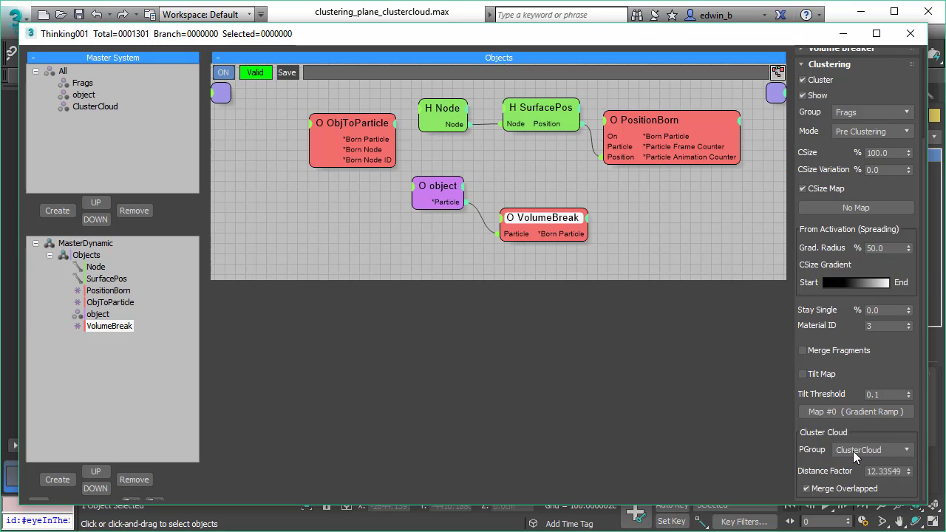
mouse_move(876, 477)
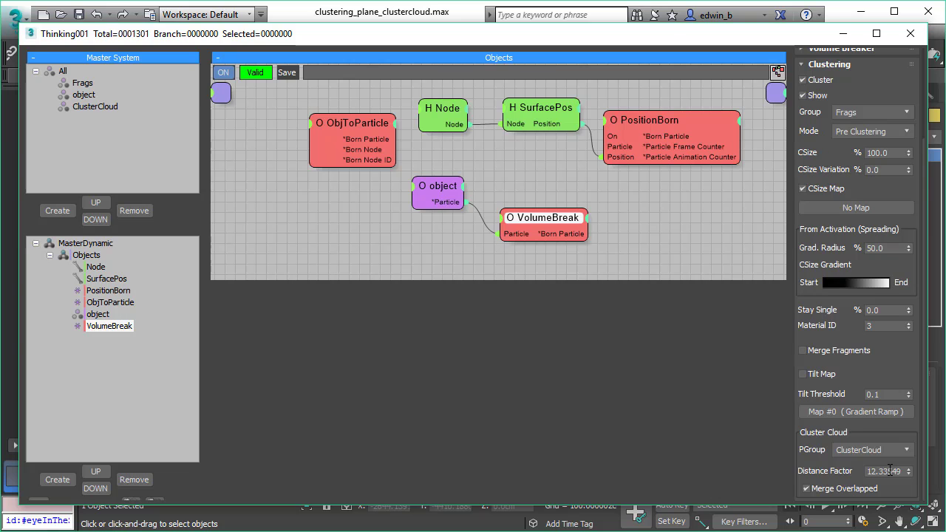
mouse_move(860, 410)
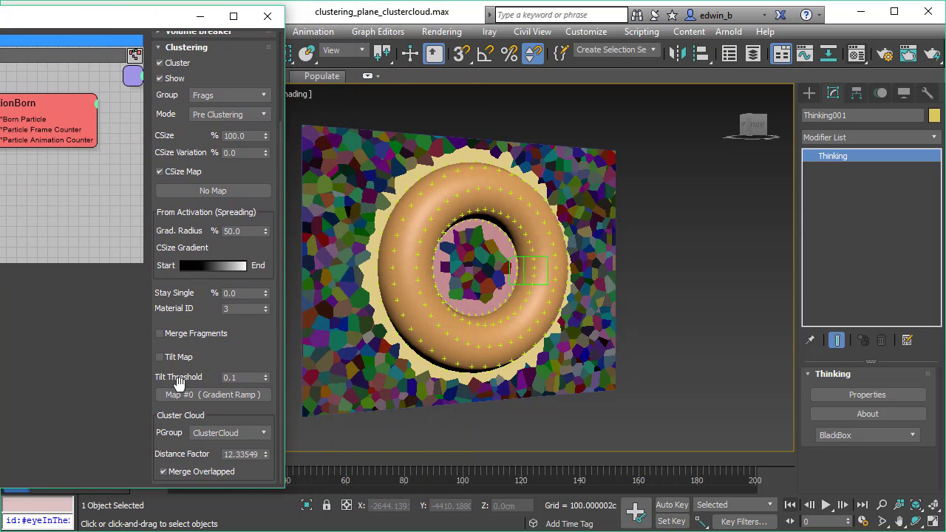
mouse_move(204, 447)
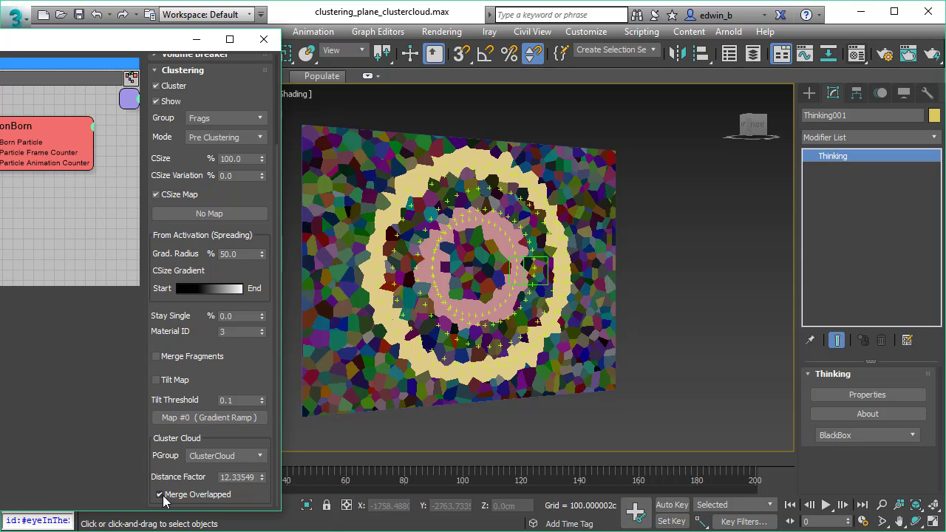
Toggle Merge Overlapped off and back on, then play and stop the simulation
left_click(159, 494)
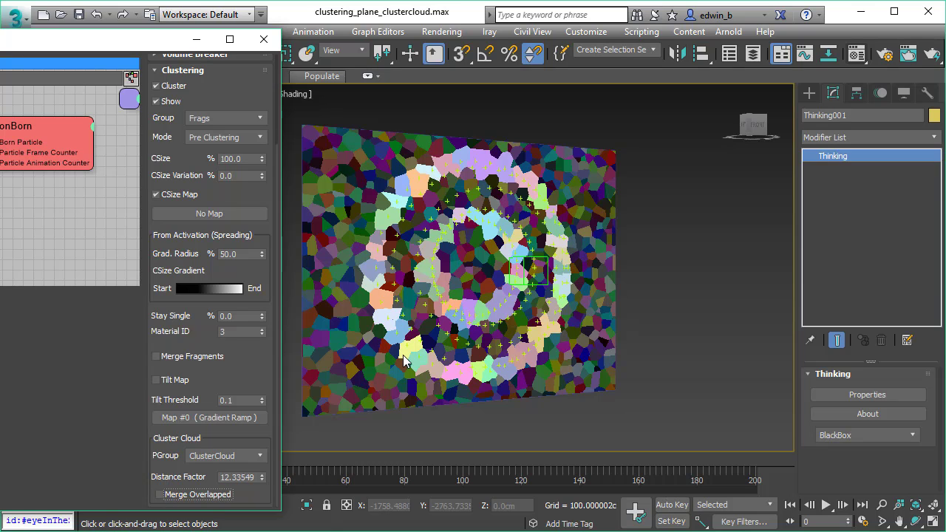
mouse_move(774, 431)
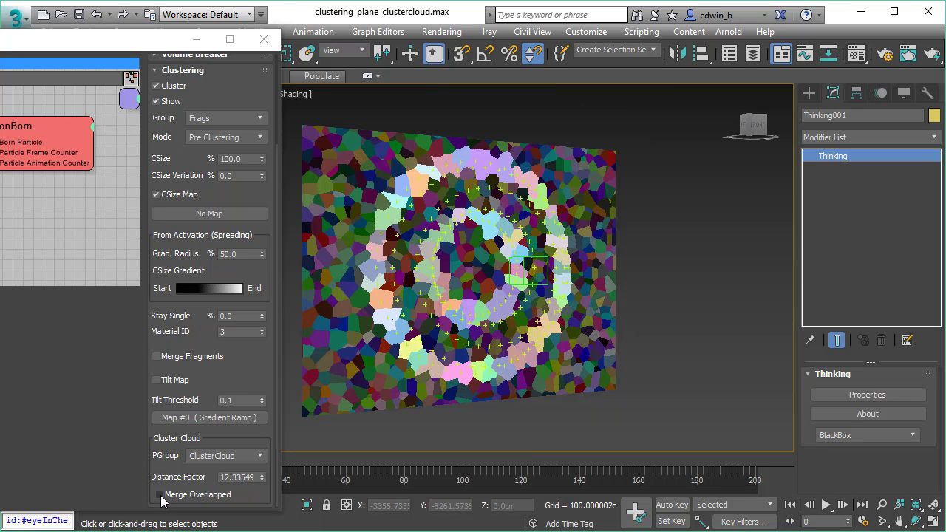
left_click(156, 494)
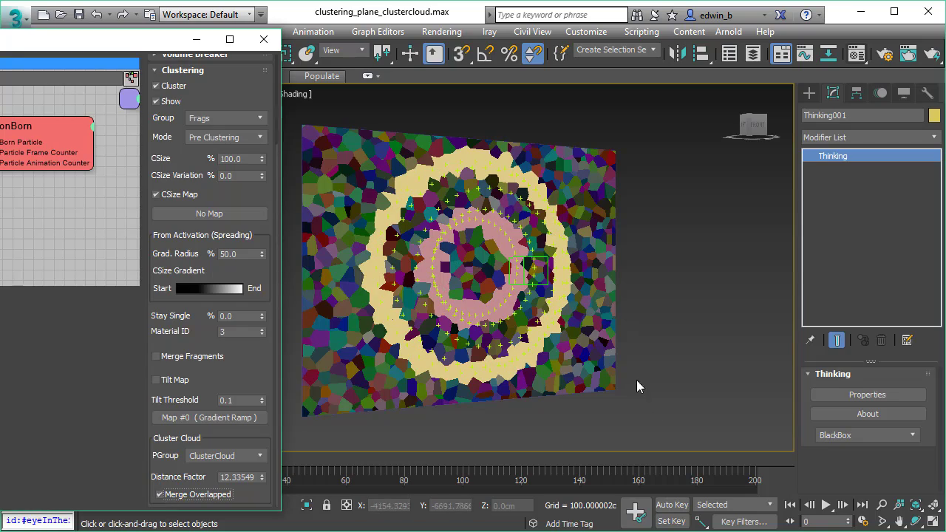
left_click(825, 505)
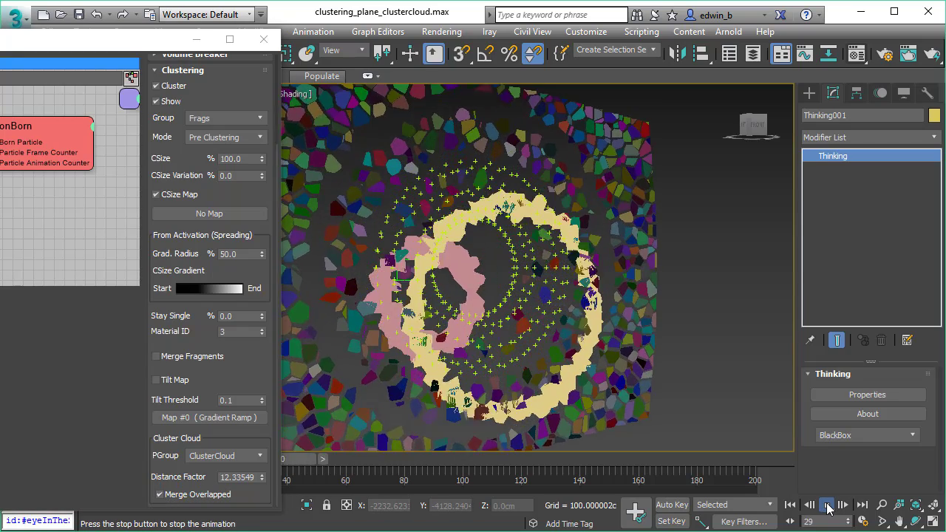
left_click(826, 505)
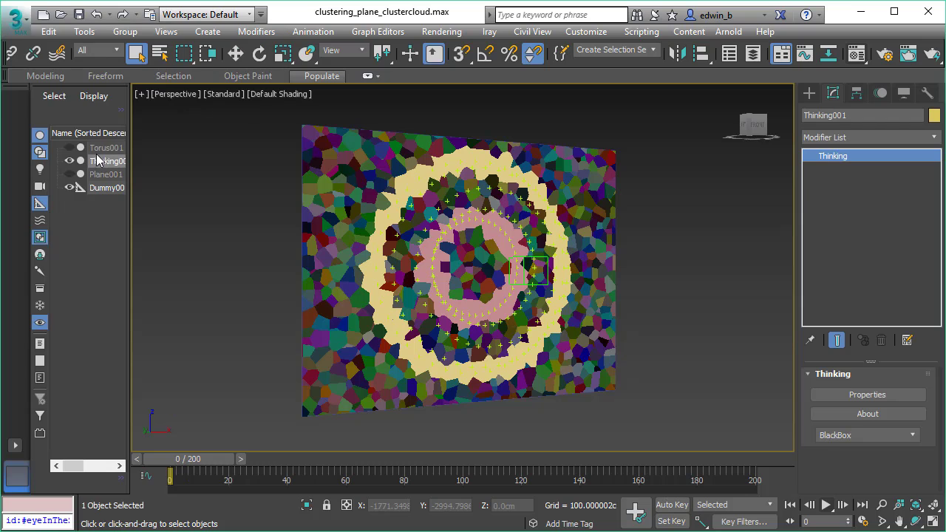
Unhide Torus001, resize it to radius 500, tube 100, 20 segments, and replay the clustering
left_click(106, 147)
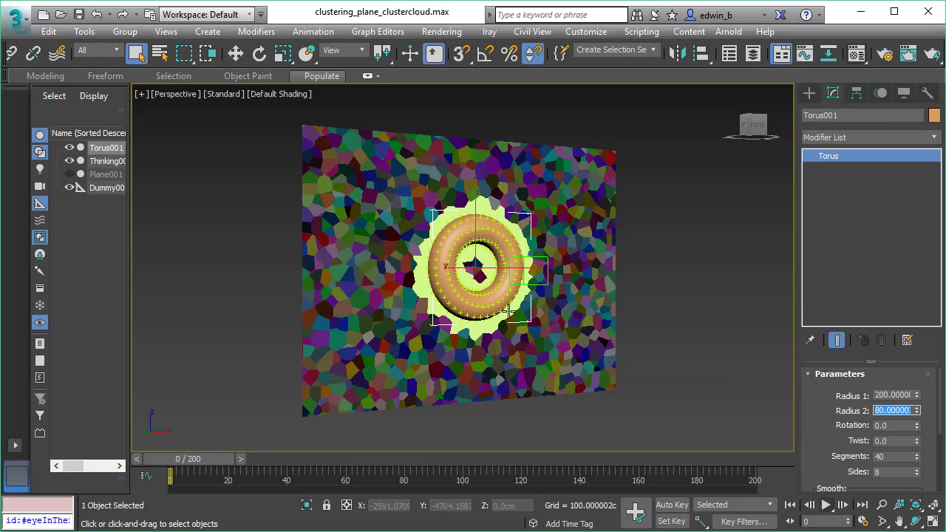
left_click(825, 505)
type("20")
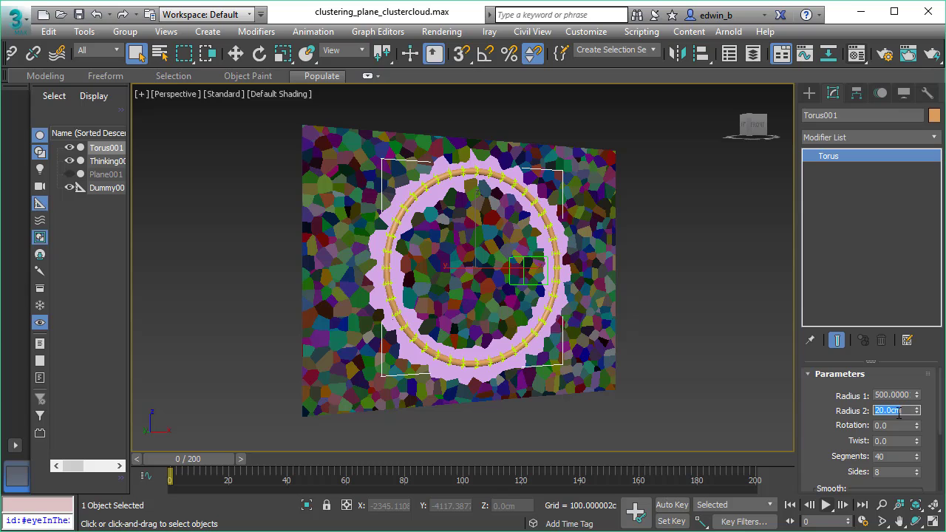
type("80.0000")
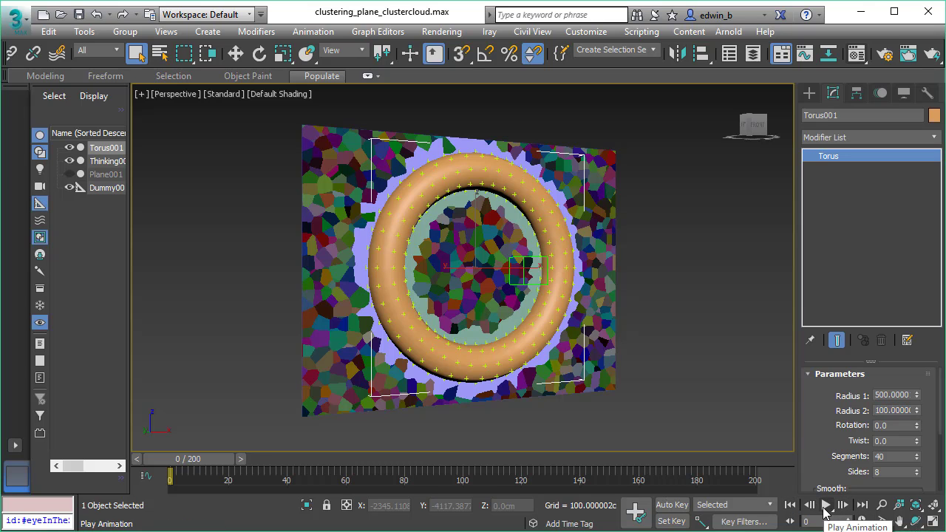
left_click(826, 505)
type("20")
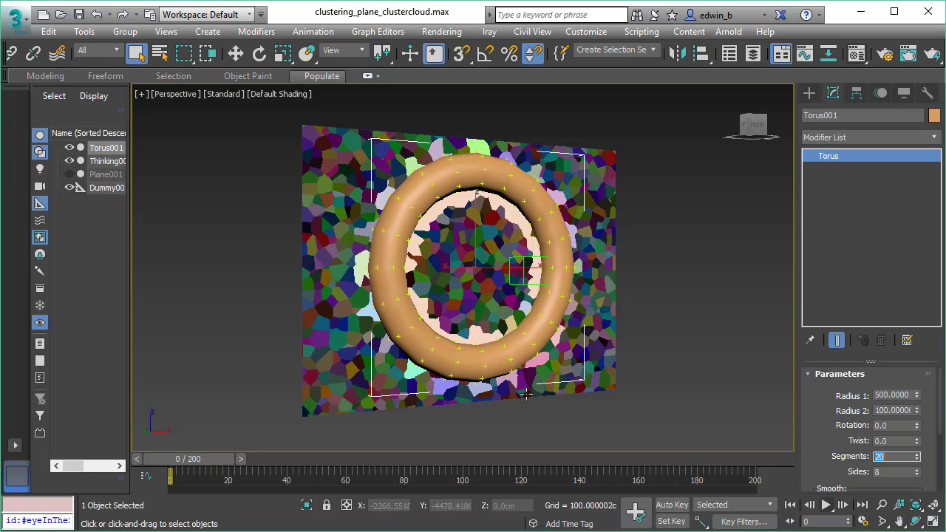
left_click(826, 504)
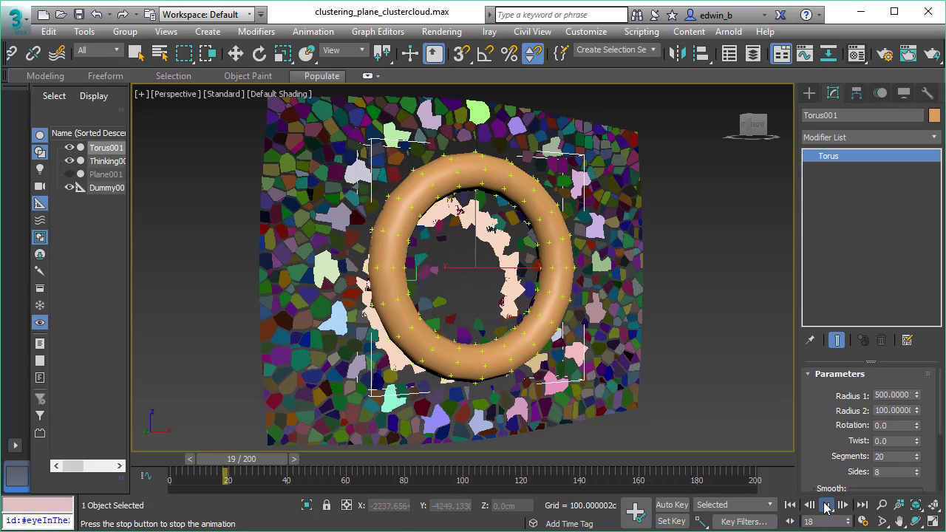